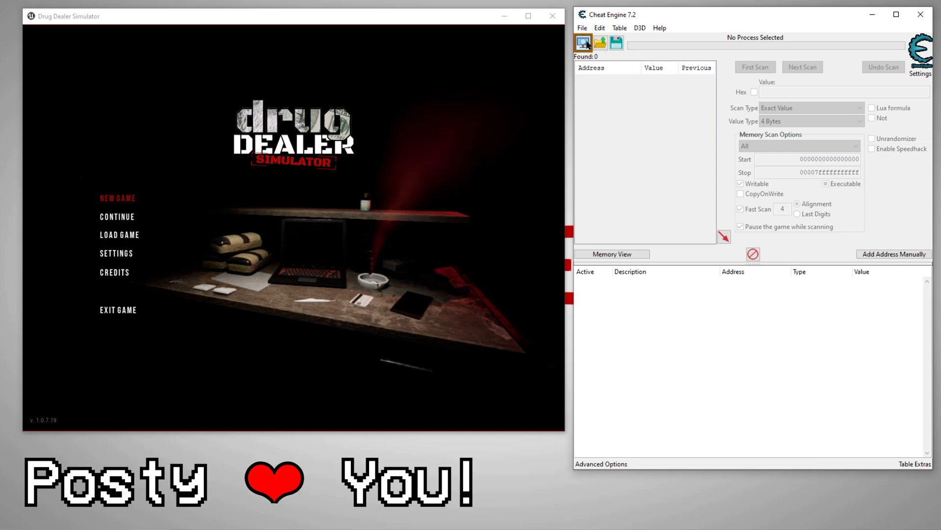
Step: Attach Cheat Engine to the DrugDealerSimulator-Win64-Shipping.exe process from the process list
click(583, 42)
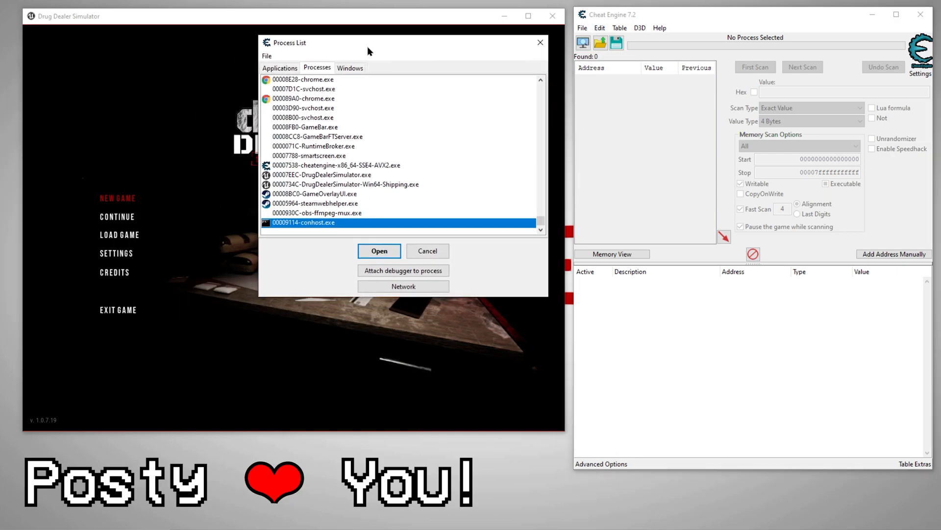
mouse_move(329, 189)
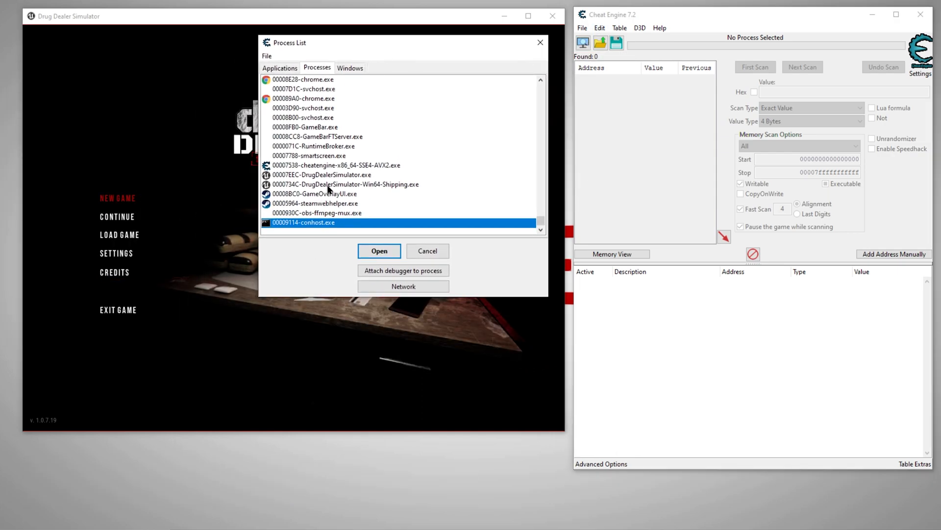
click(345, 184)
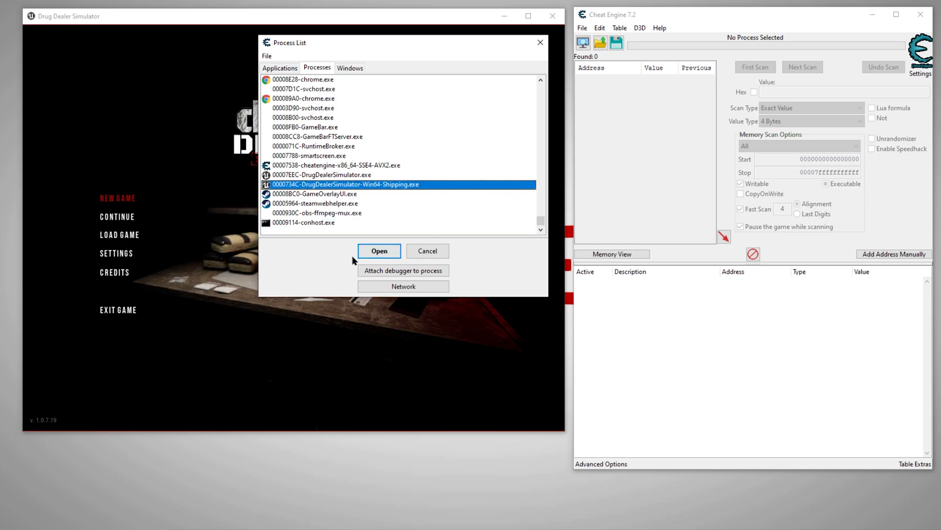
click(378, 250)
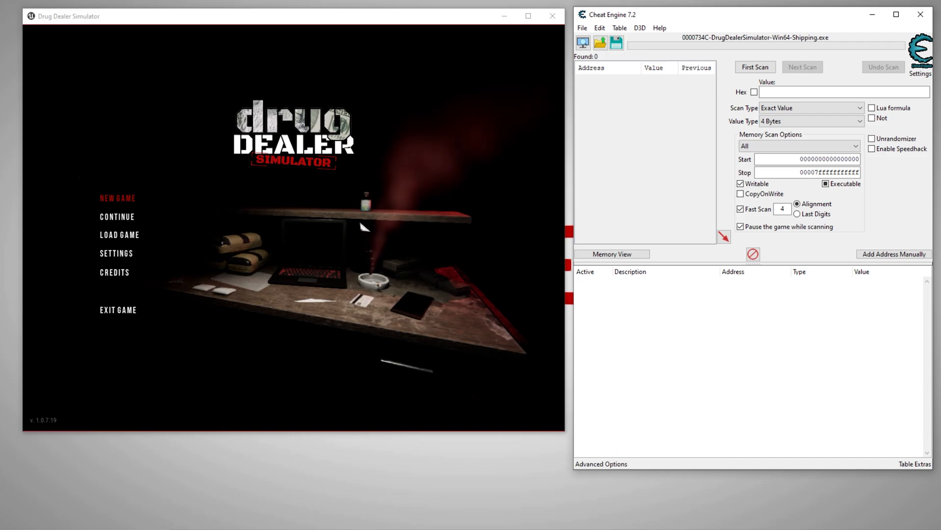
mouse_move(119, 217)
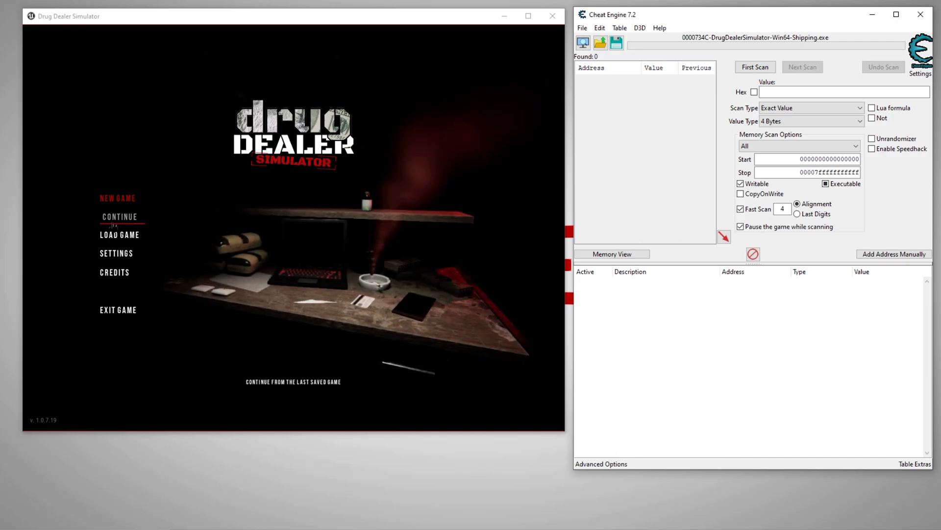
Step: Continue the saved game, browse phone contacts, and reach the hideout view showing $100,539.00
click(119, 218)
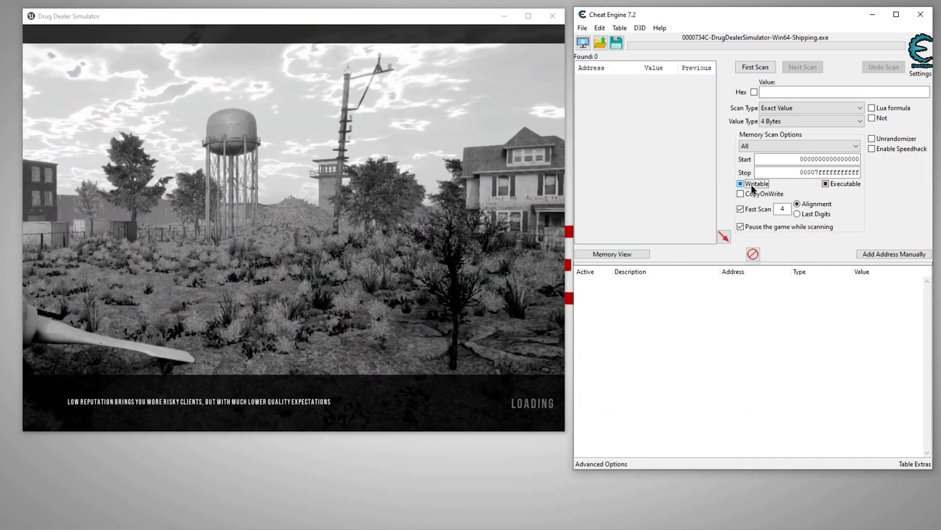
mouse_move(756, 184)
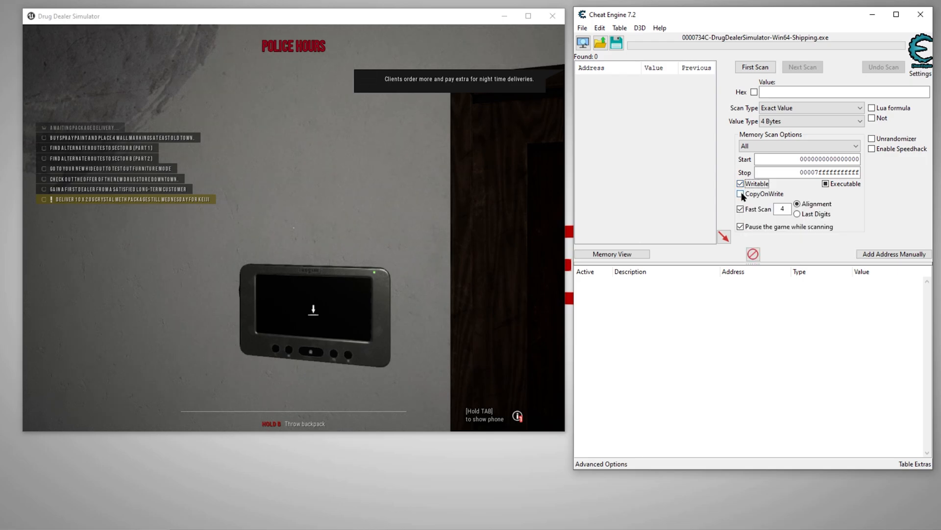
click(742, 183)
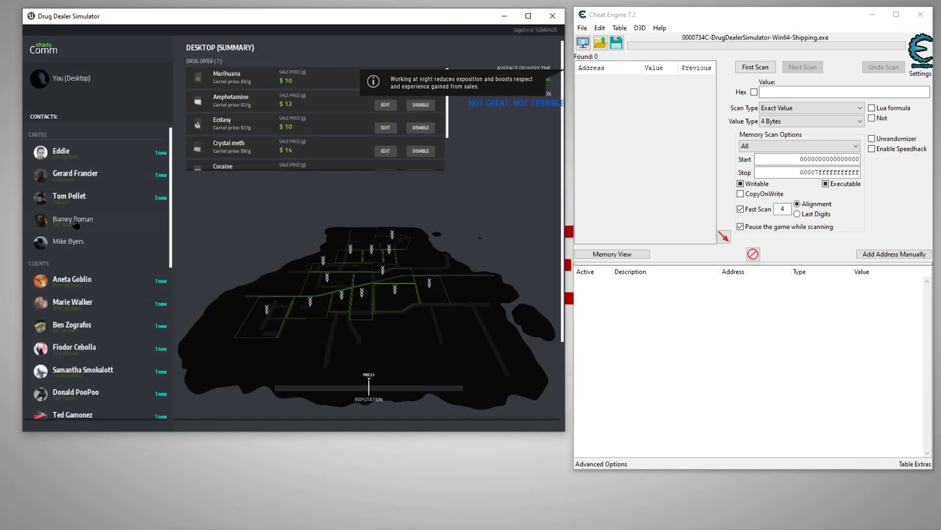
click(68, 241)
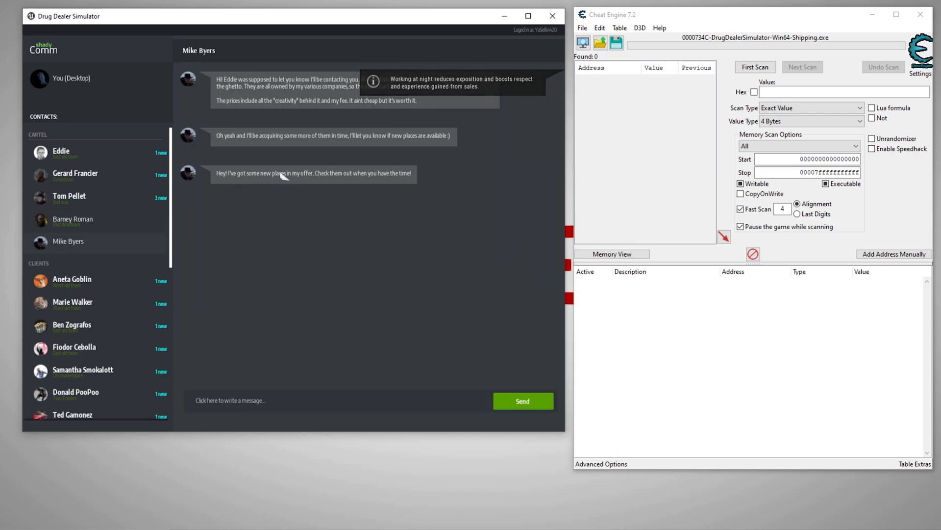
click(318, 174)
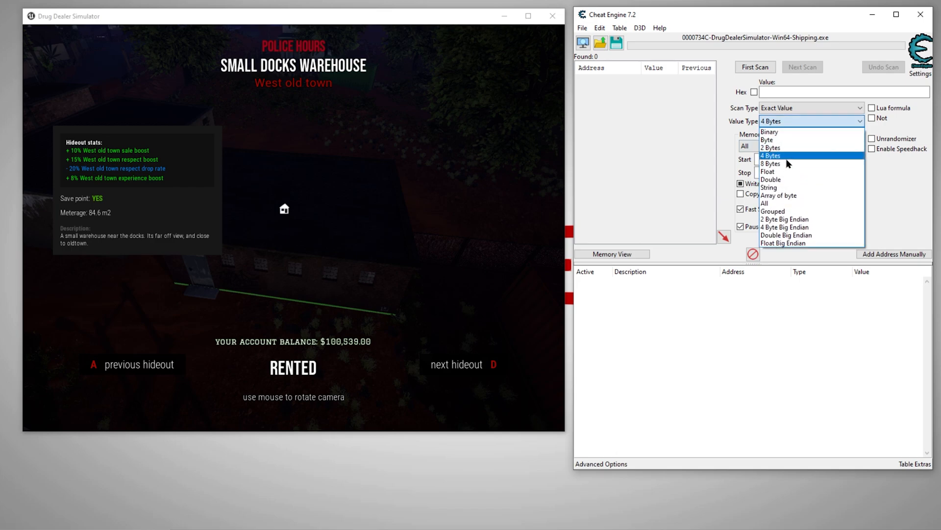
Step: Run a Float exact-value first scan for the money value 100539
click(768, 171)
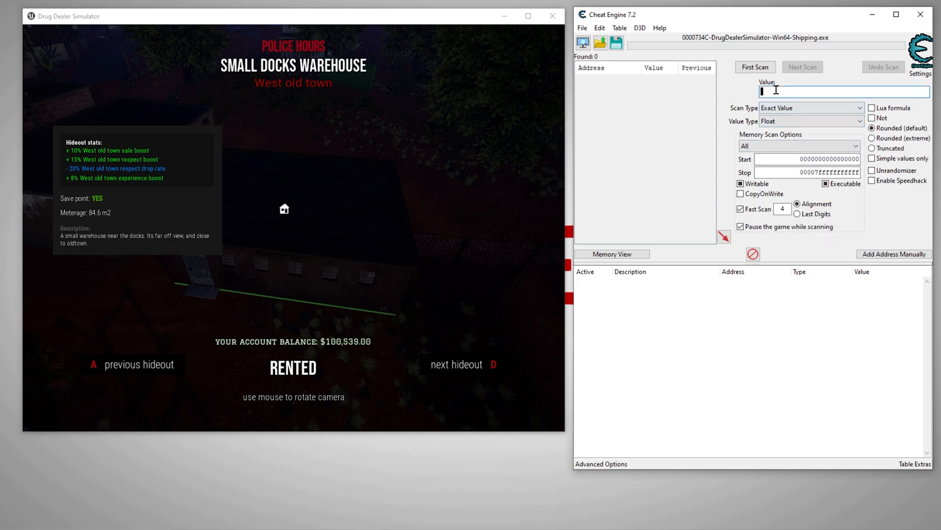
text(10)
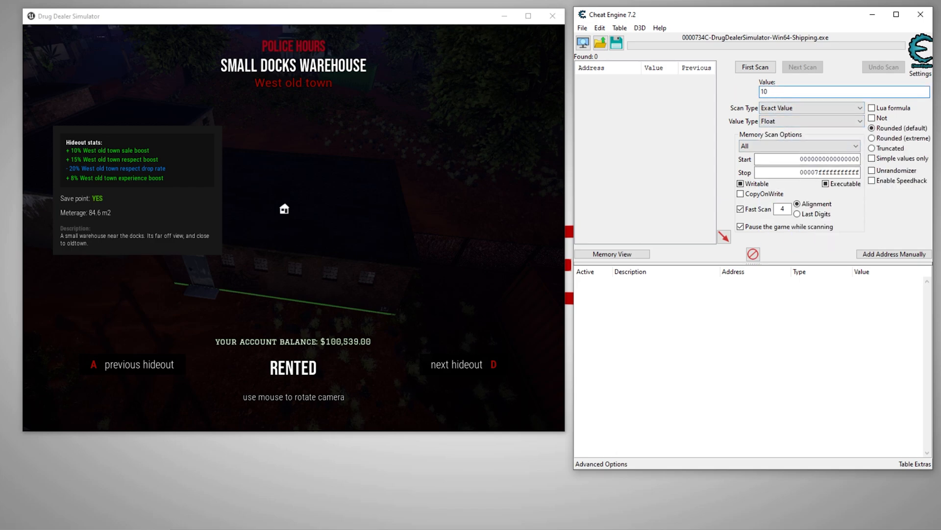
text(1005396)
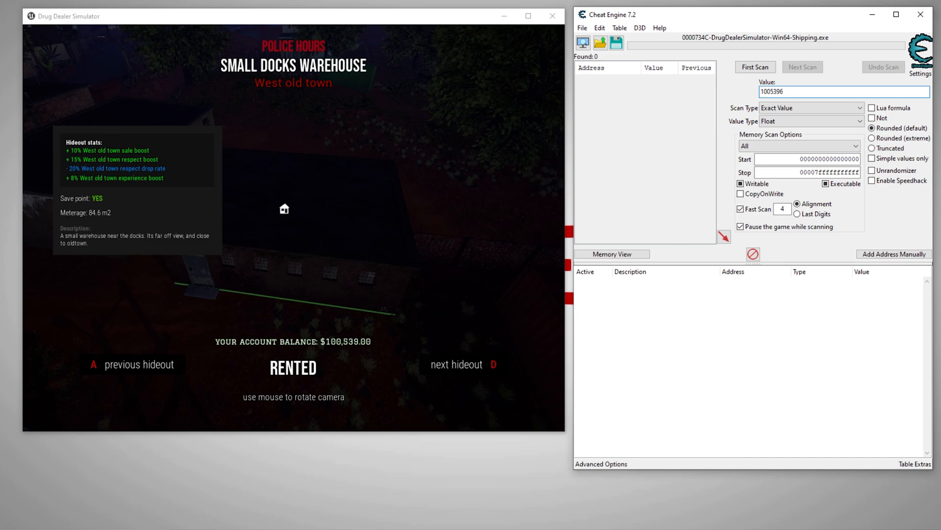
click(755, 66)
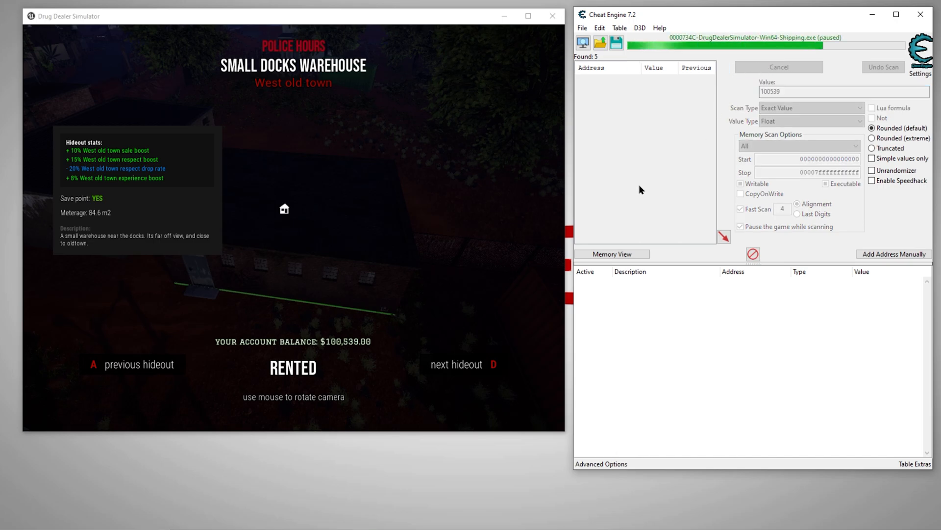
Step: Narrow to the five matching addresses and add them all to the address list
click(779, 66)
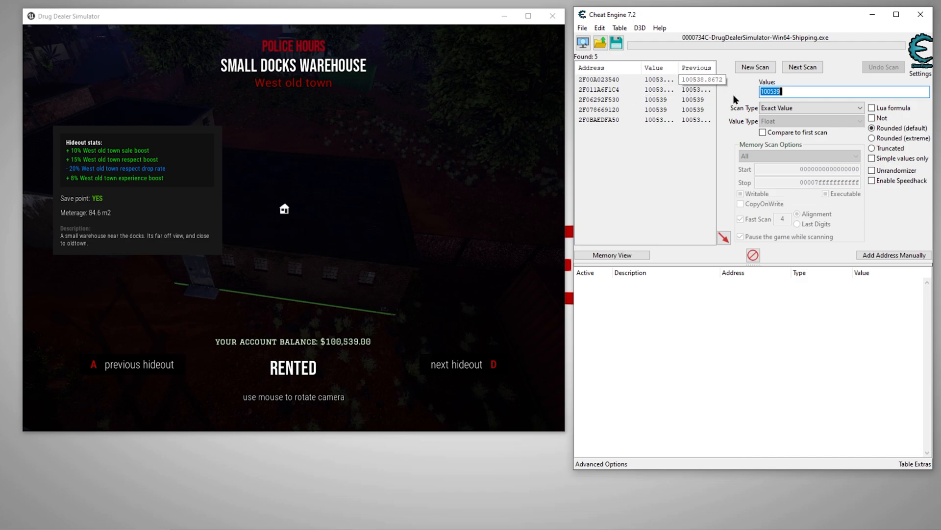
click(803, 67)
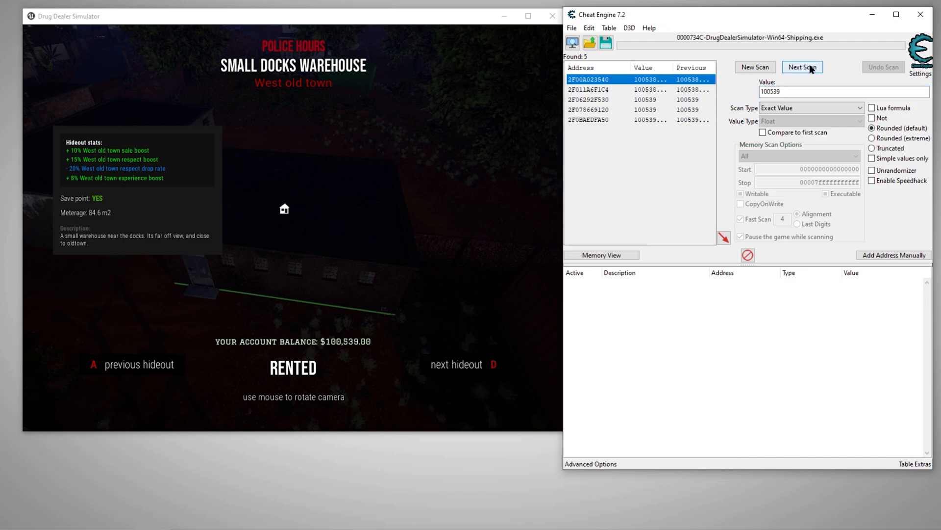
click(803, 67)
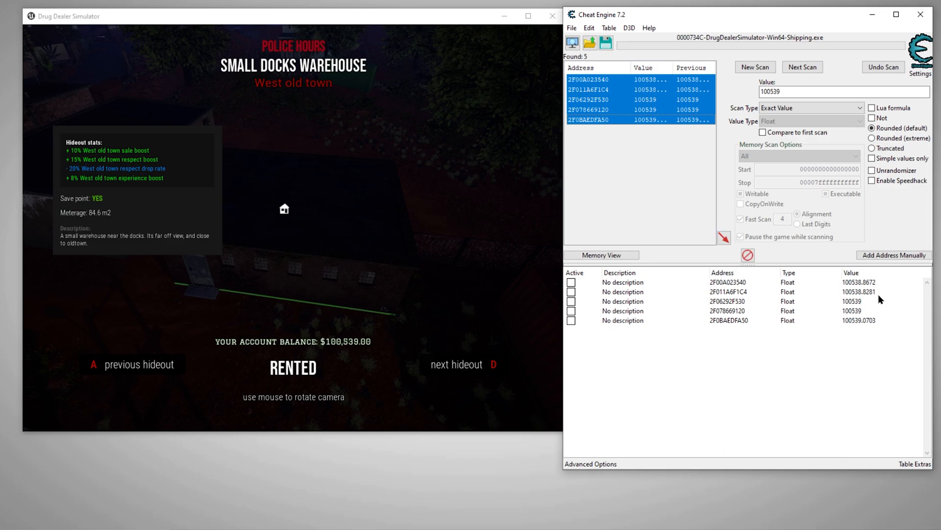
mouse_move(877, 324)
text(500)
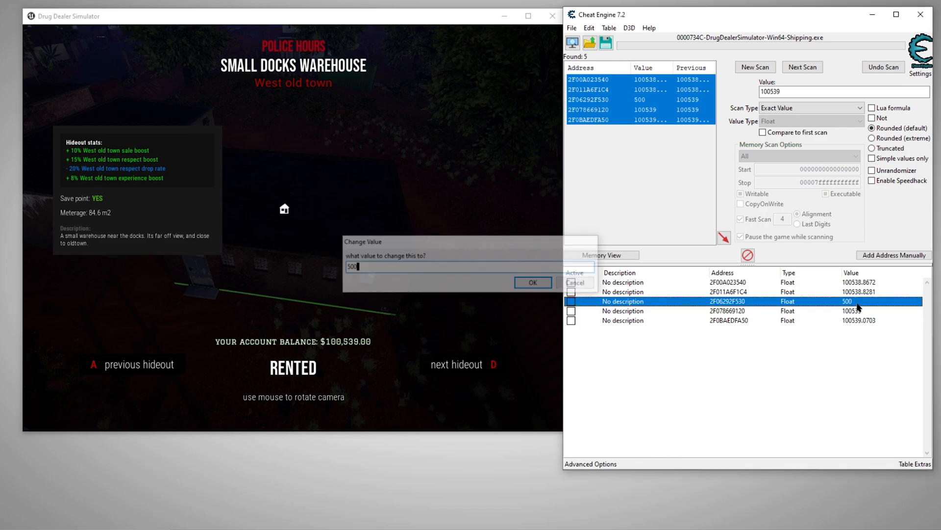
Step: Change the third found address's value to 500 so the balance reads $500.00
click(531, 283)
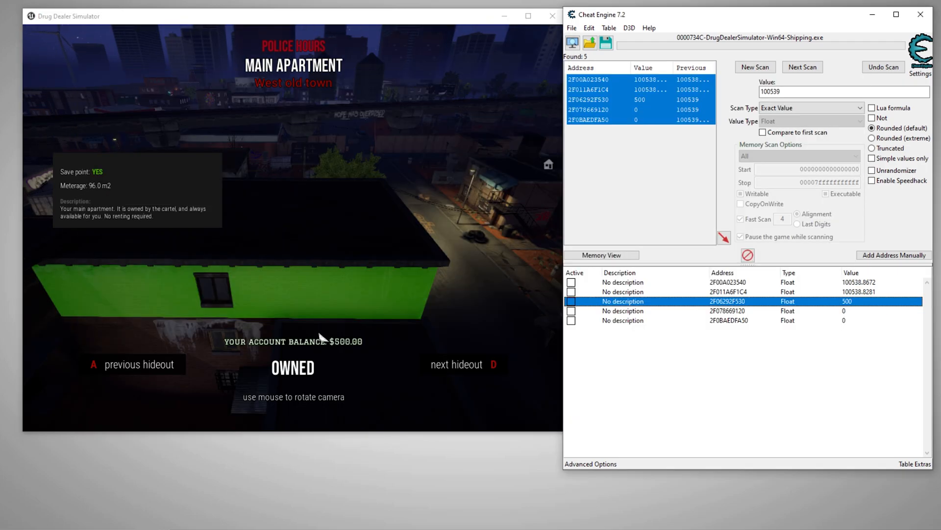
mouse_move(798, 360)
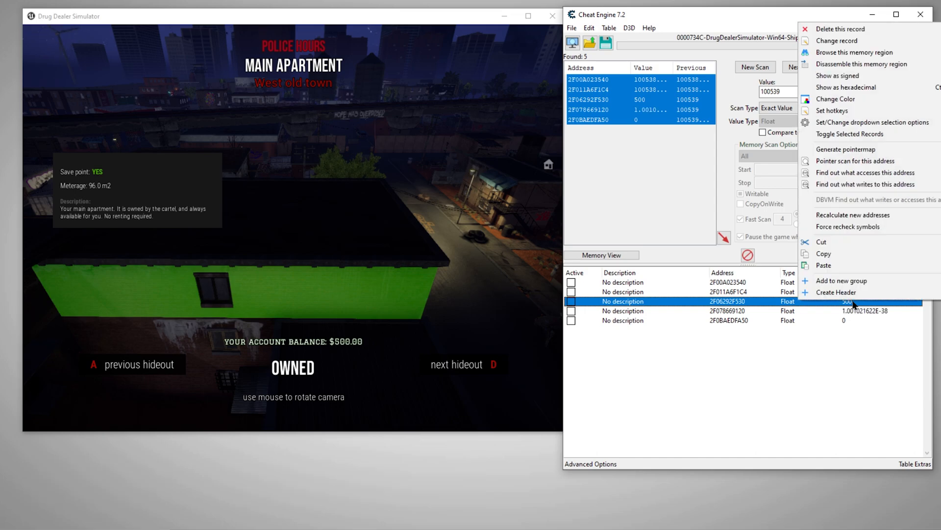
mouse_move(833, 111)
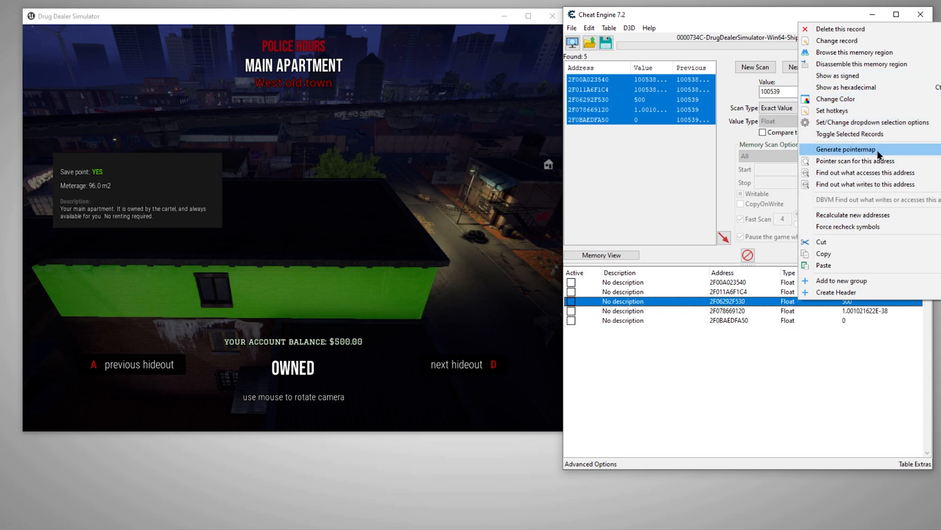
mouse_move(855, 160)
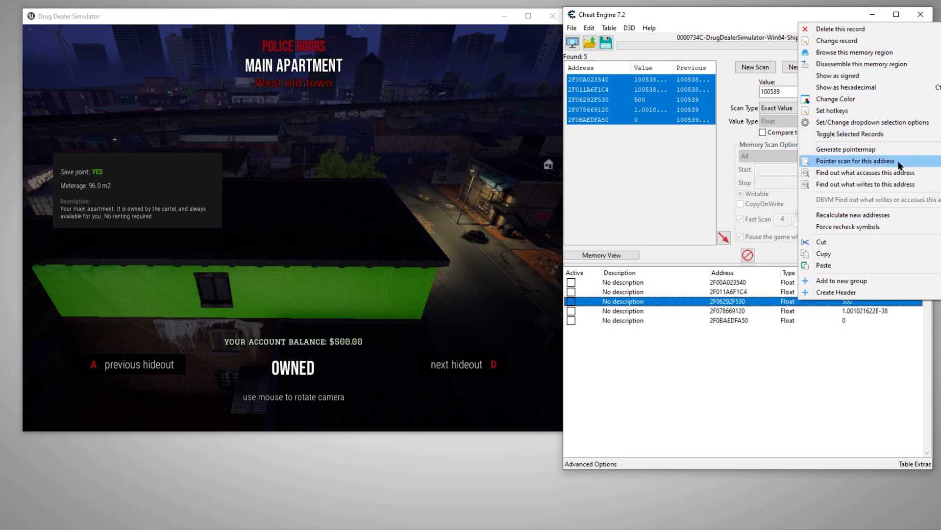
Step: Start a pointer scan for the 500-valued money address, saving results as file 1 in the dds folder
click(855, 160)
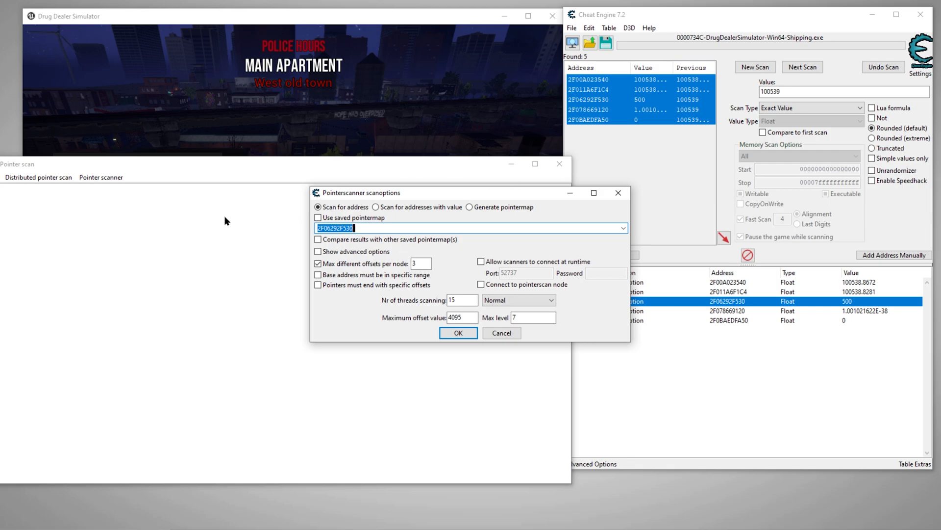
click(458, 332)
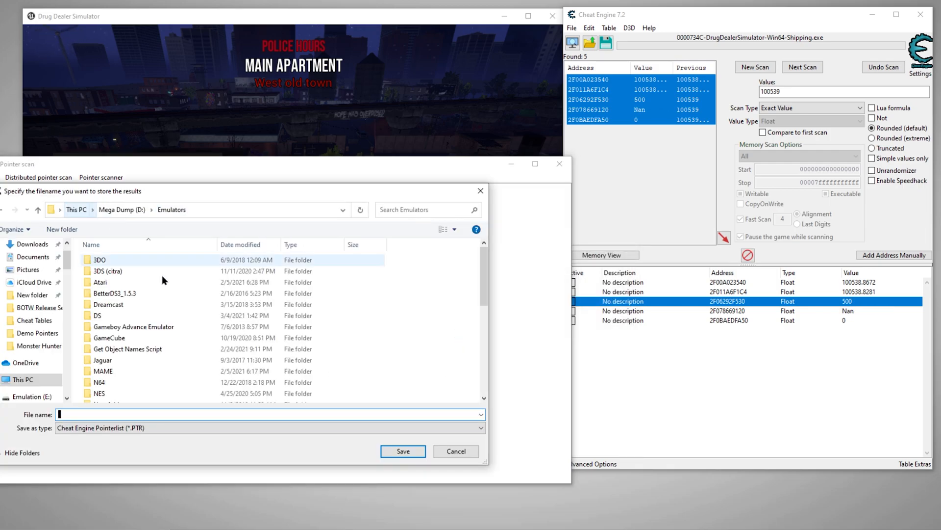
scroll(down, 3)
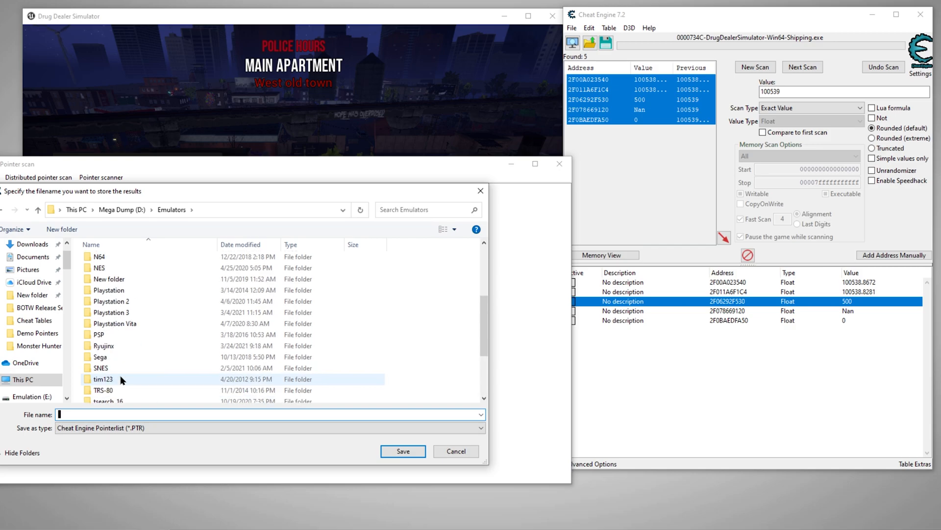
scroll(up, 3)
text(1)
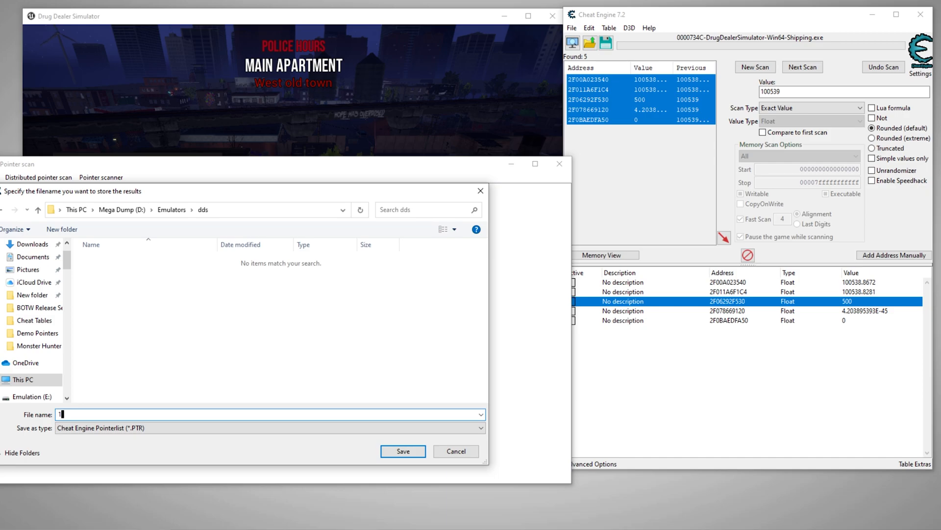
mouse_move(403, 451)
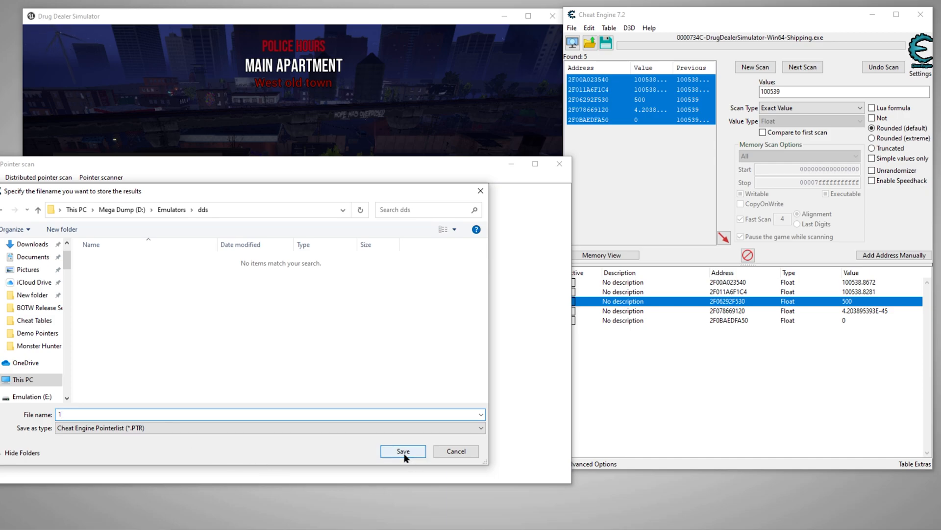
click(403, 451)
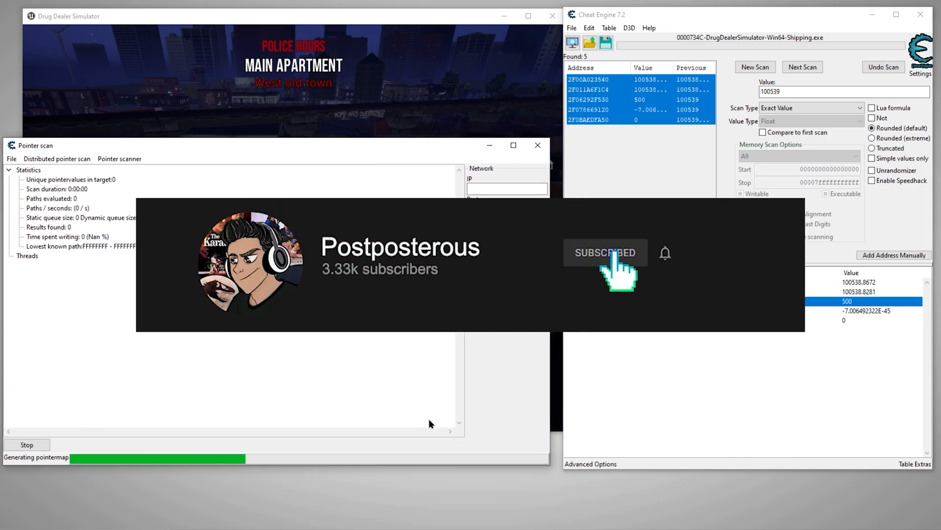
mouse_move(704, 283)
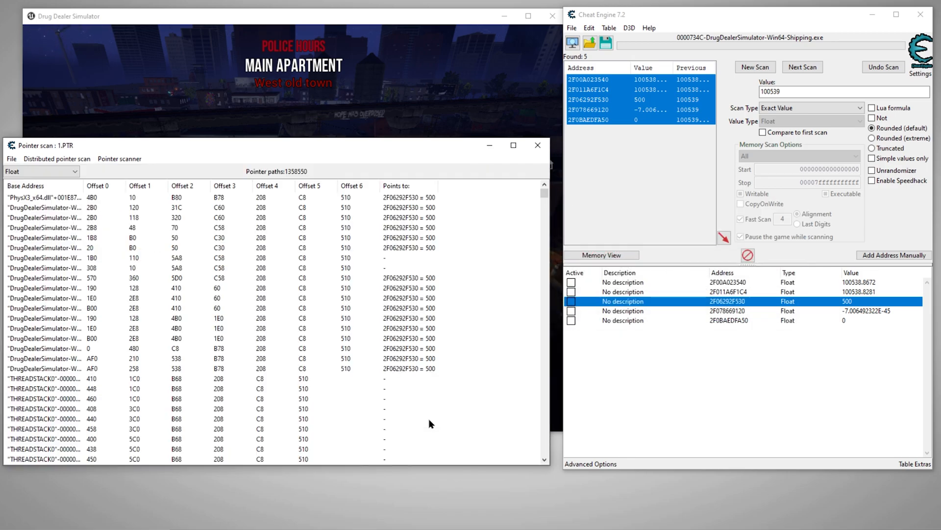
Step: Scroll through the finished pointer scan's 1,358,550 result paths
scroll(down, 3)
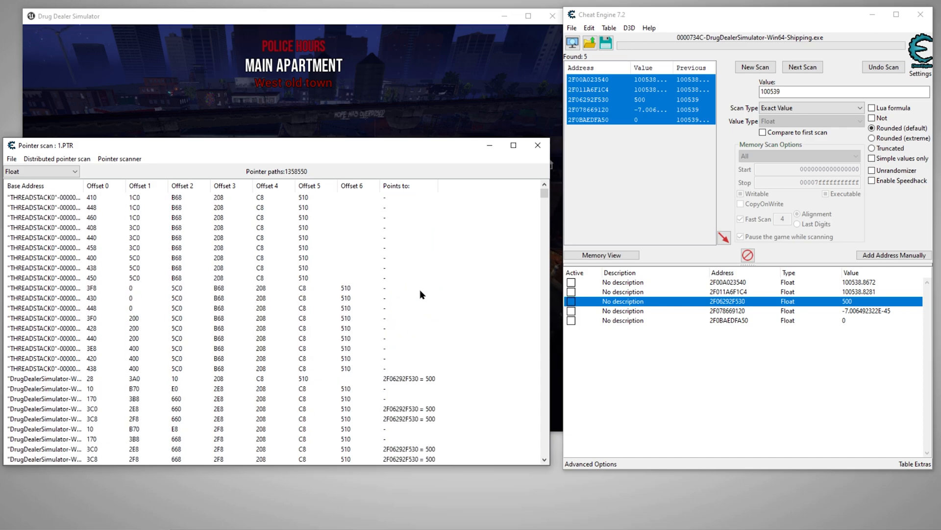
scroll(down, 3)
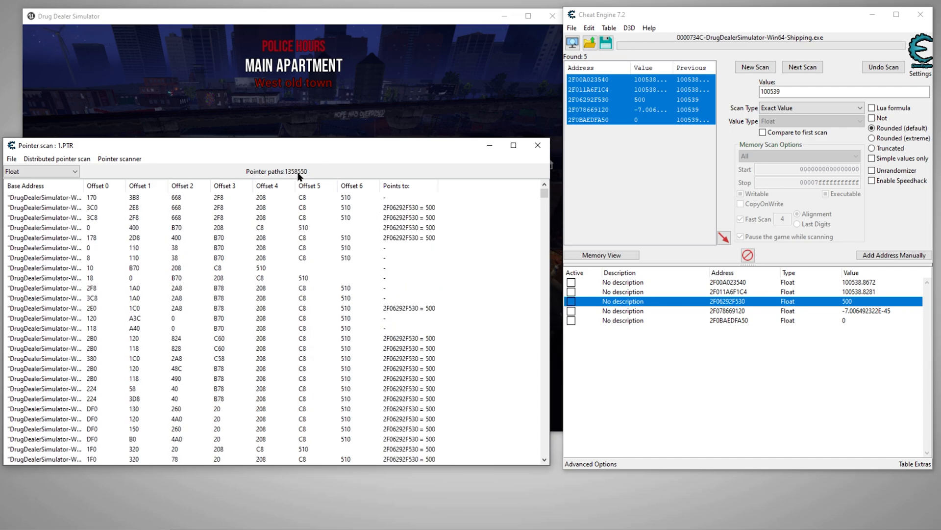
mouse_move(298, 173)
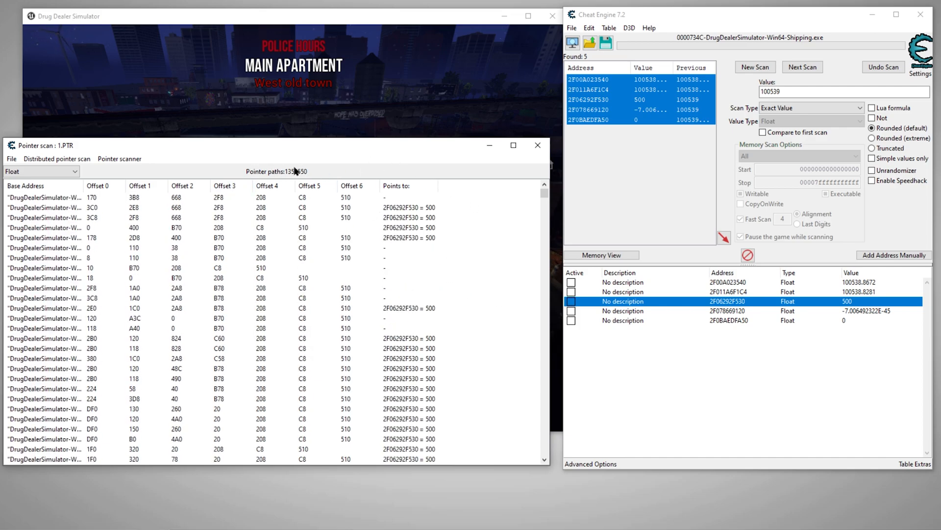
mouse_move(571, 188)
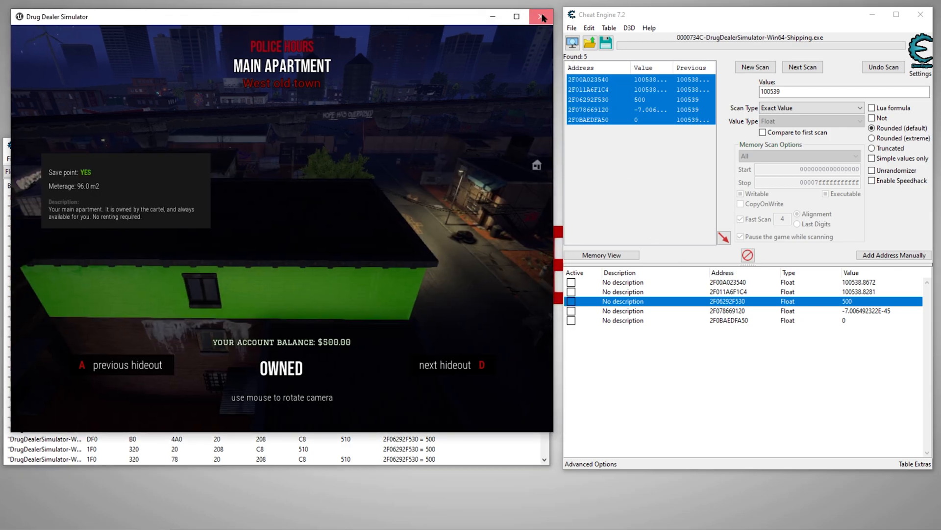
Step: Close the game and attach Cheat Engine to the relaunched DrugDealerSimulator-Win64-Shipping.exe process
click(541, 17)
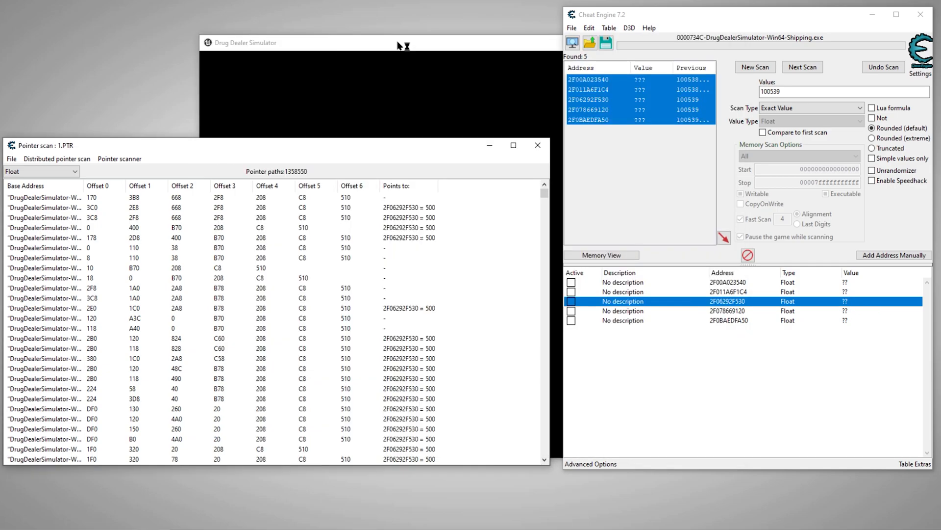
click(572, 42)
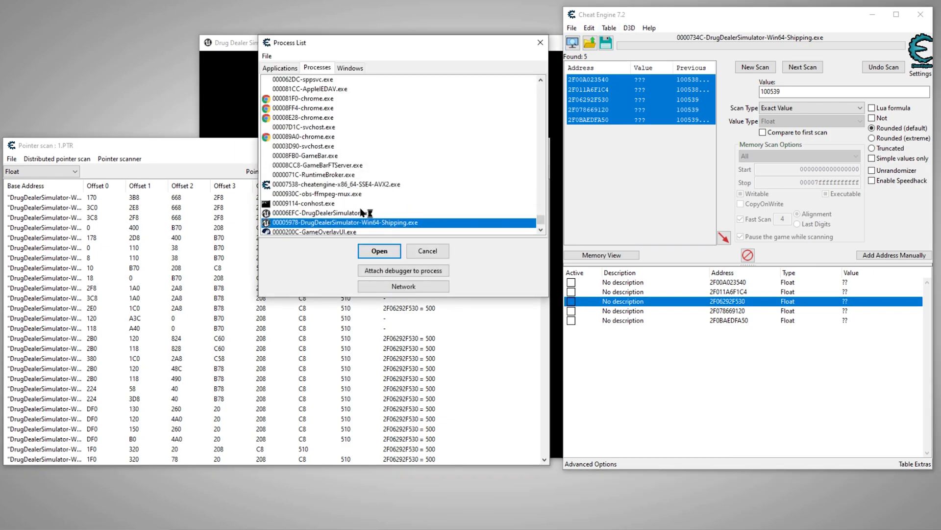
click(379, 250)
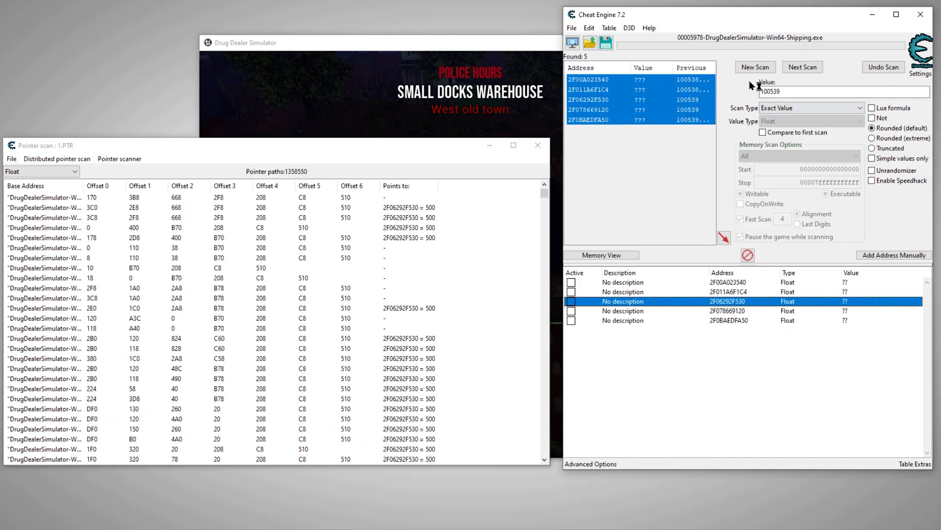
Step: Rescan for 100539 in the new process and set address 26937266E40 to 500
click(803, 66)
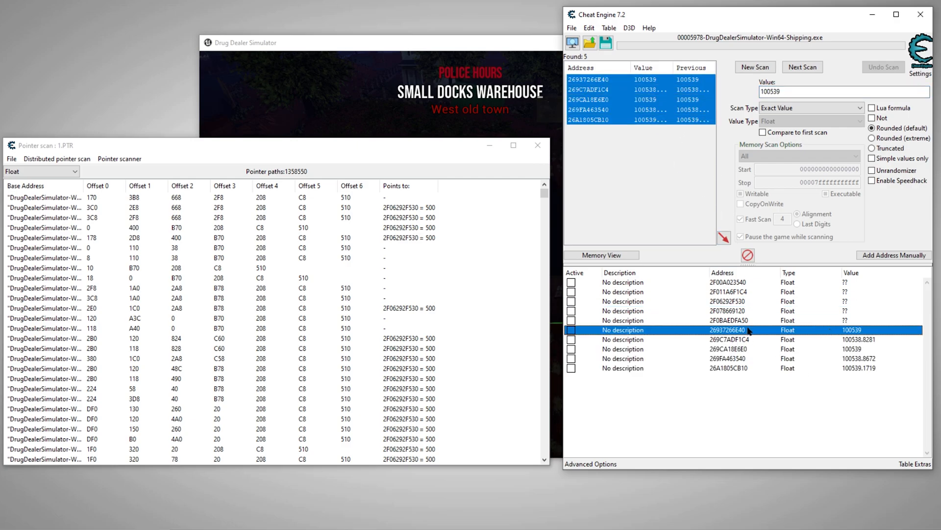
double_click(851, 329)
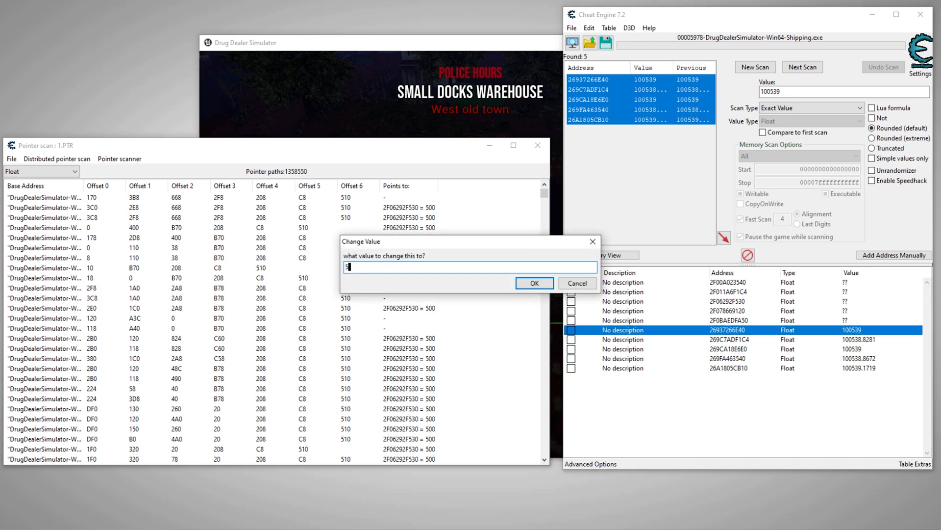
click(533, 282)
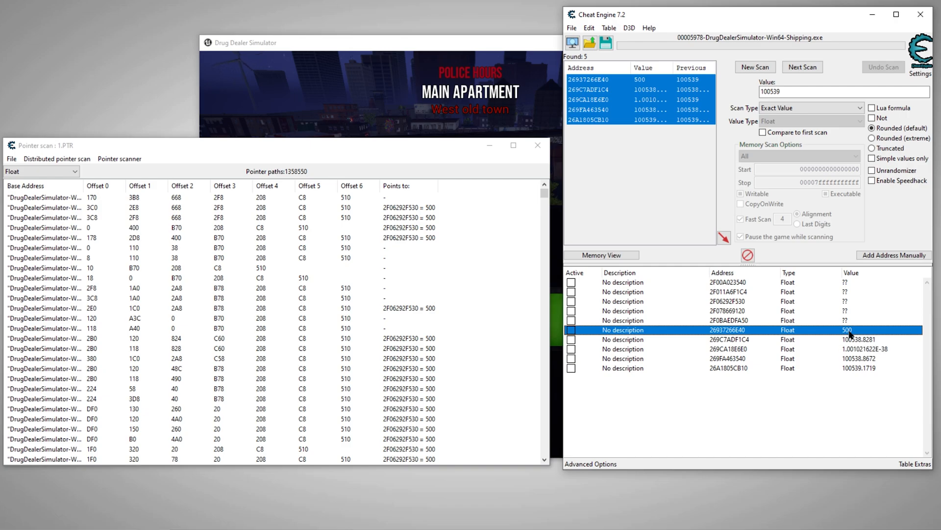
click(118, 159)
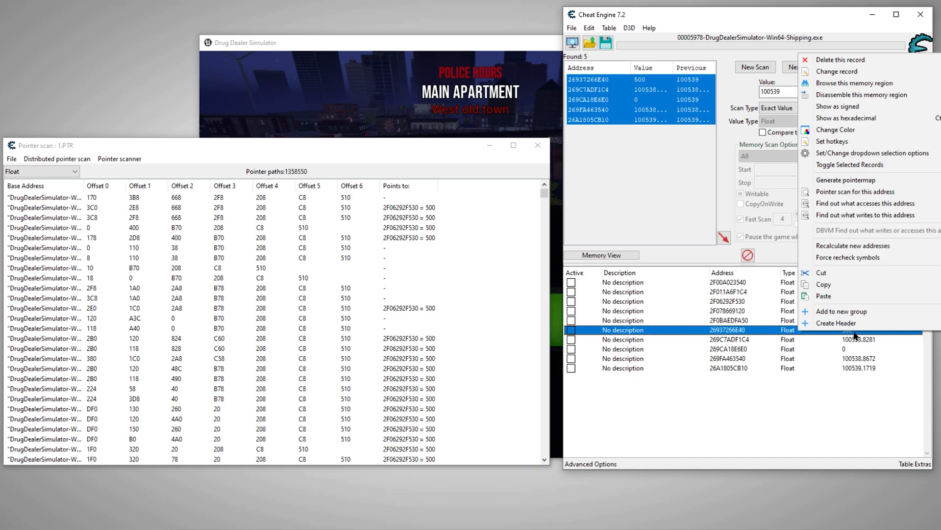
mouse_move(854, 191)
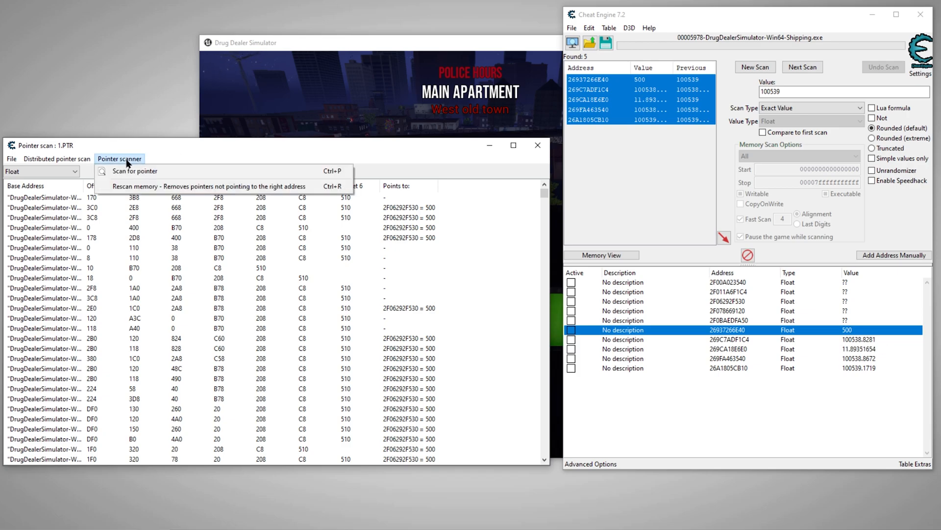
mouse_move(201, 190)
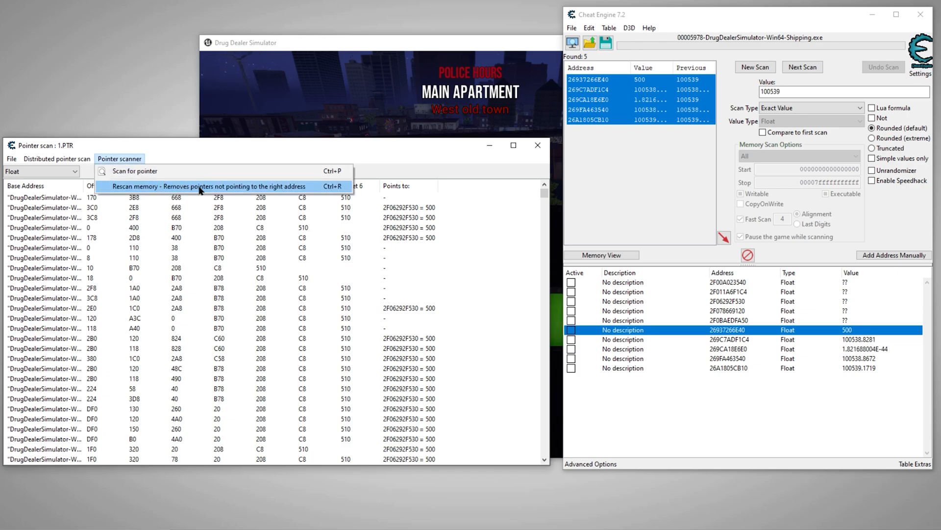
Step: Rescan the pointer results for address 26937266E40 and save them as 2.PTR
click(208, 186)
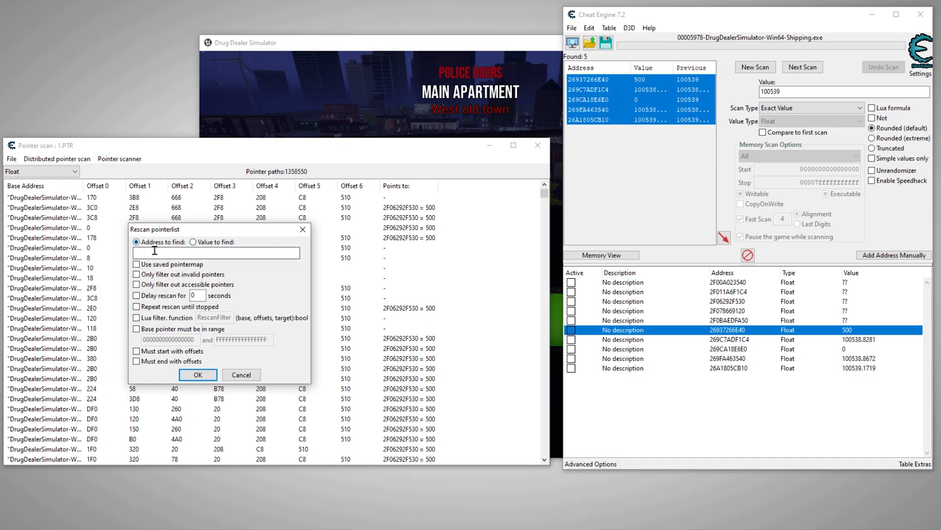
click(216, 252)
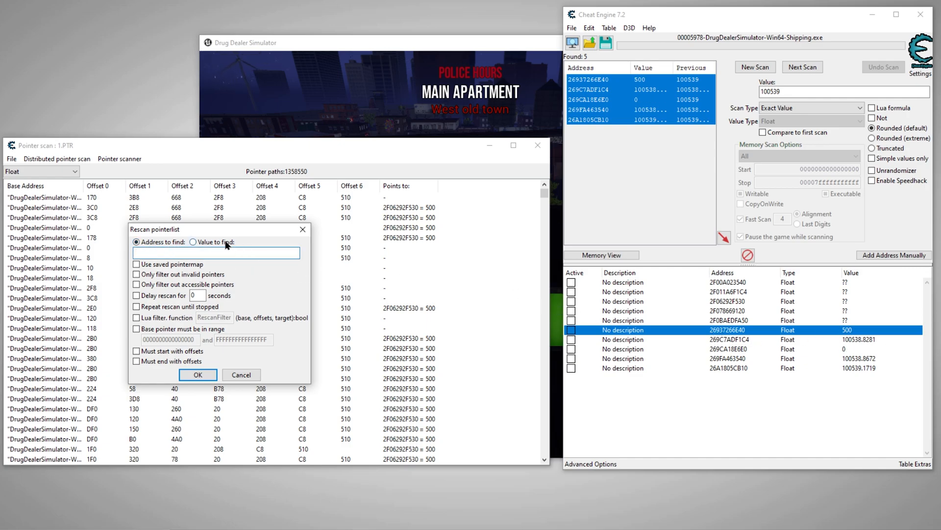
click(193, 242)
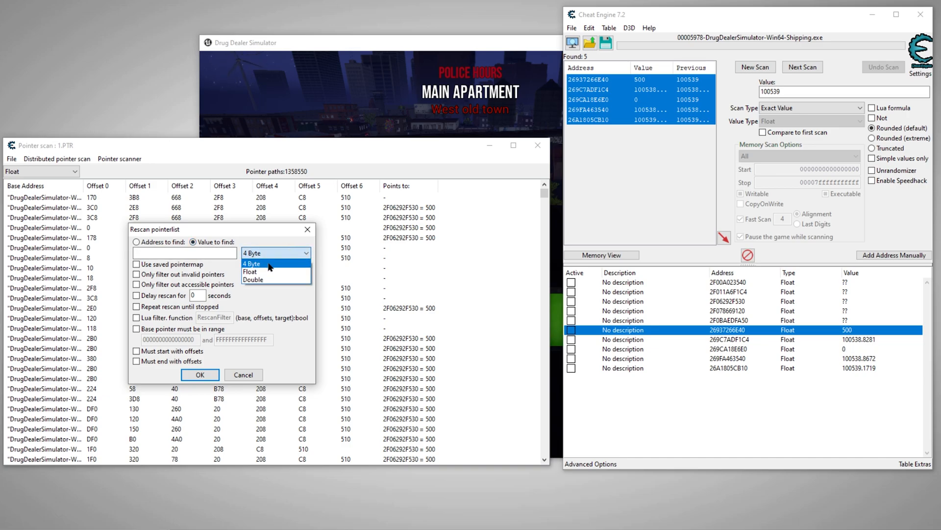
click(251, 263)
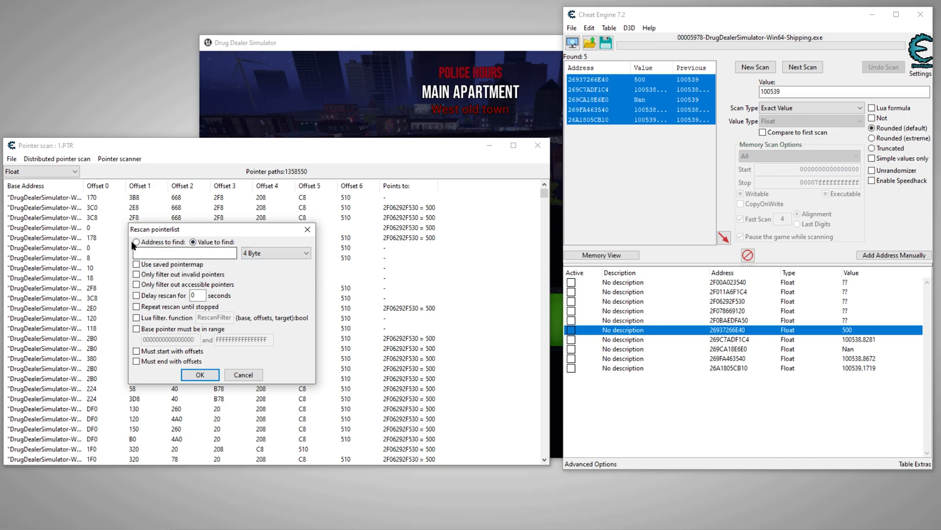
click(137, 242)
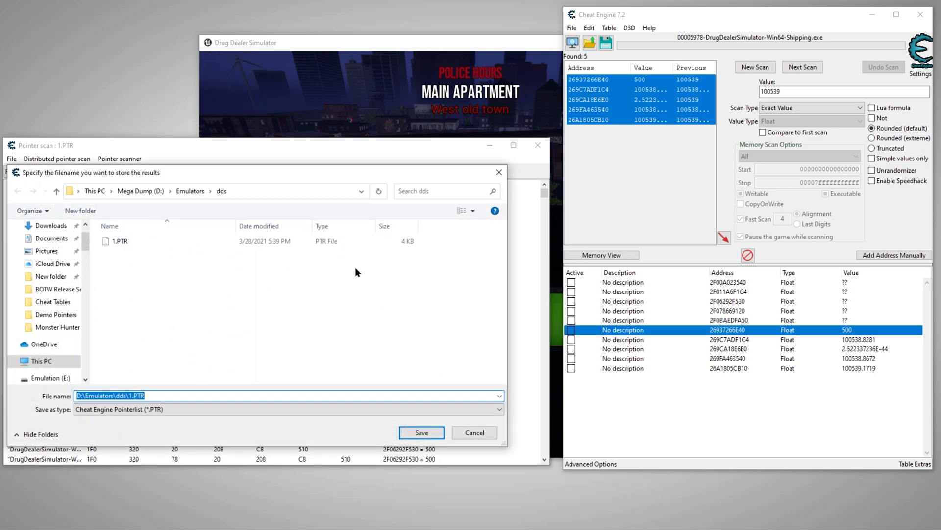
click(421, 432)
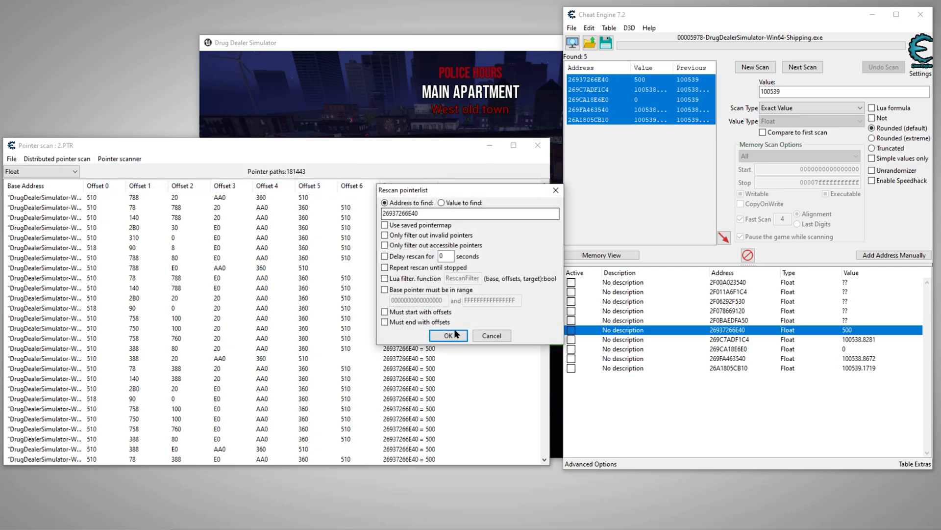
Step: Rescan again for the same address and save as 3.PTR, leaving 177,078 paths
click(447, 336)
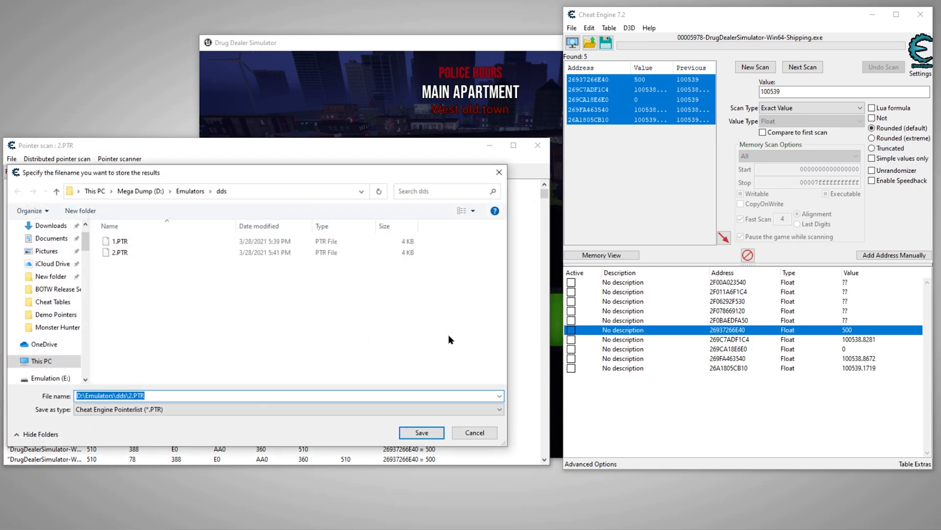
click(420, 432)
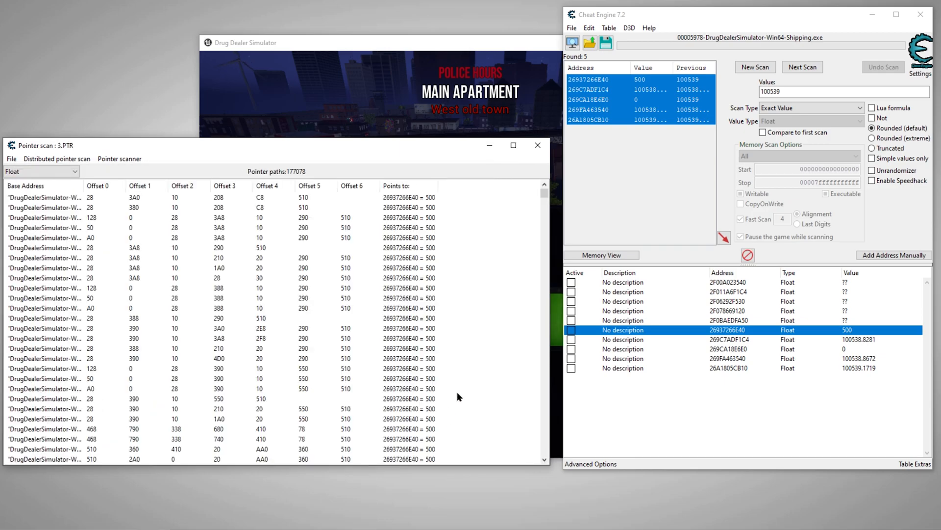
Step: Scan for the new money value 9999 and set the entry at 26A7563C590 to 50
scroll(down, 3)
text(9999)
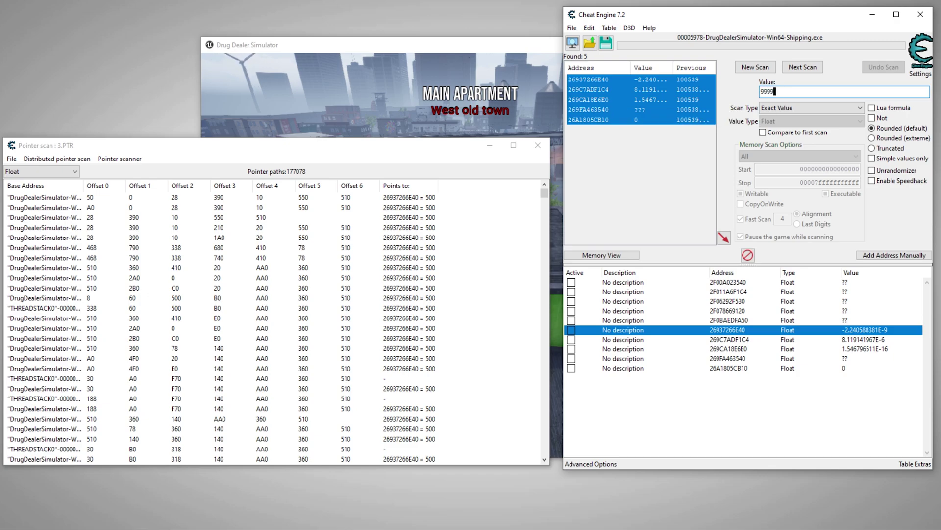
click(803, 67)
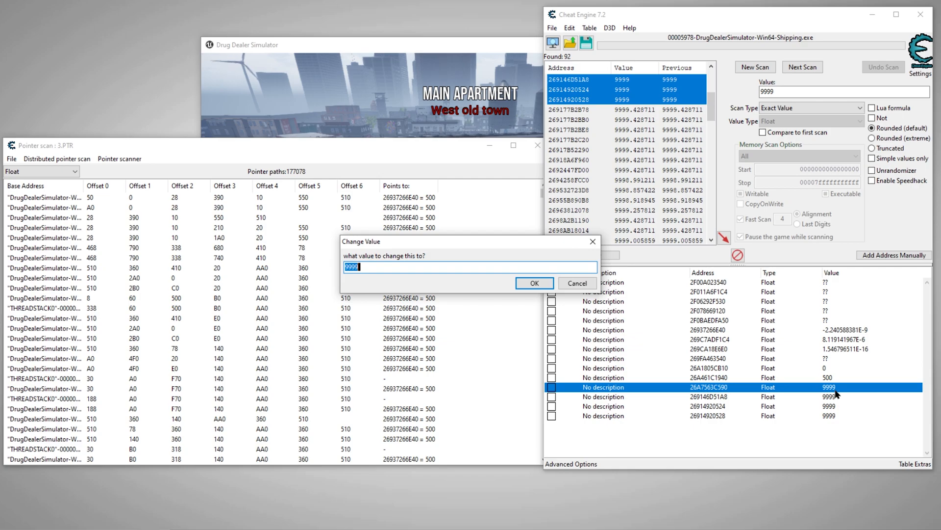
click(533, 282)
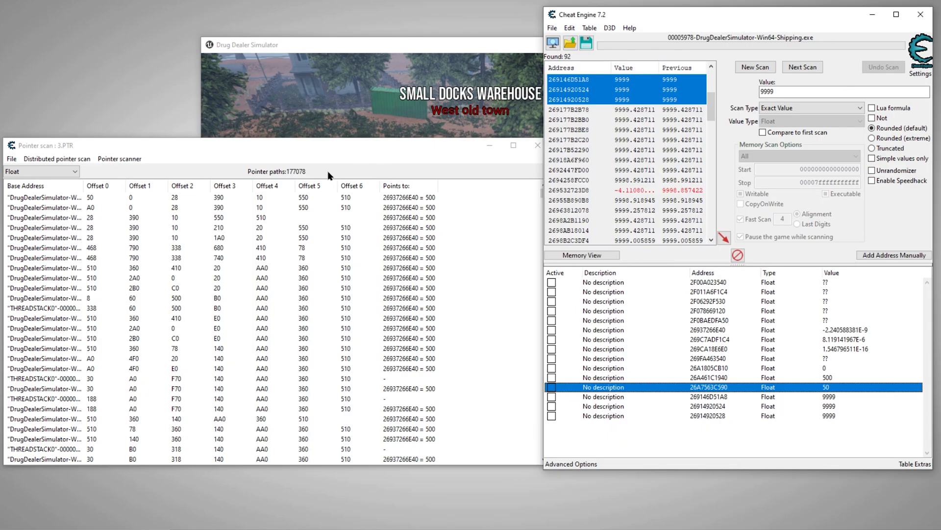
Step: Rescan the pointer list for Float value 50 and save the 37,736 surviving paths as 4.PTR
click(119, 159)
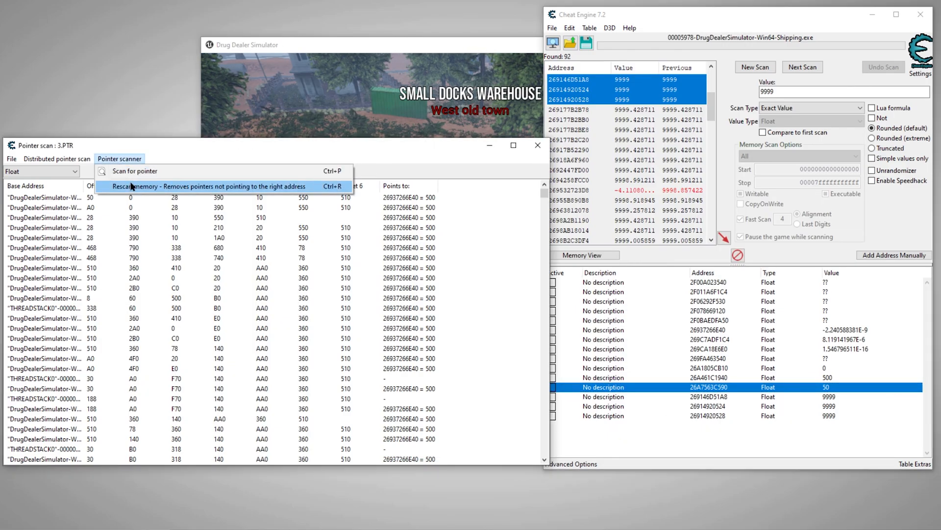
click(209, 187)
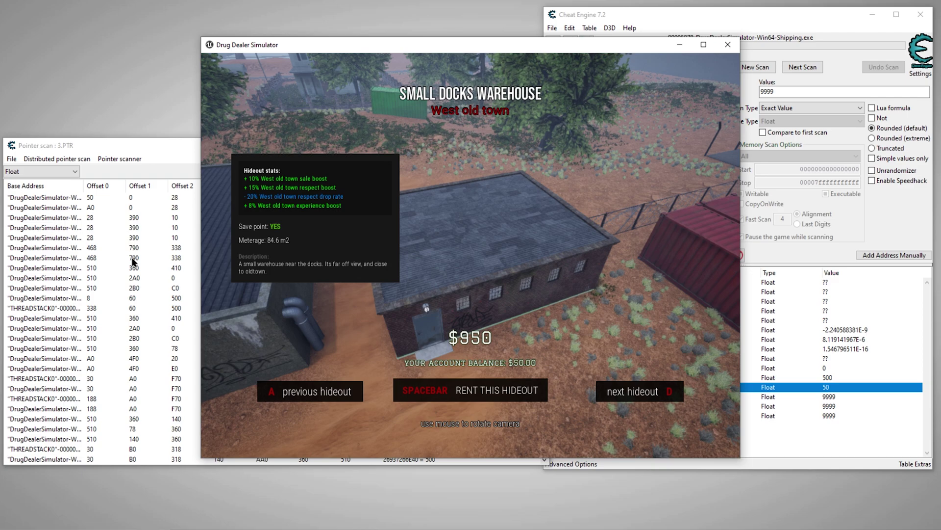
mouse_move(795, 310)
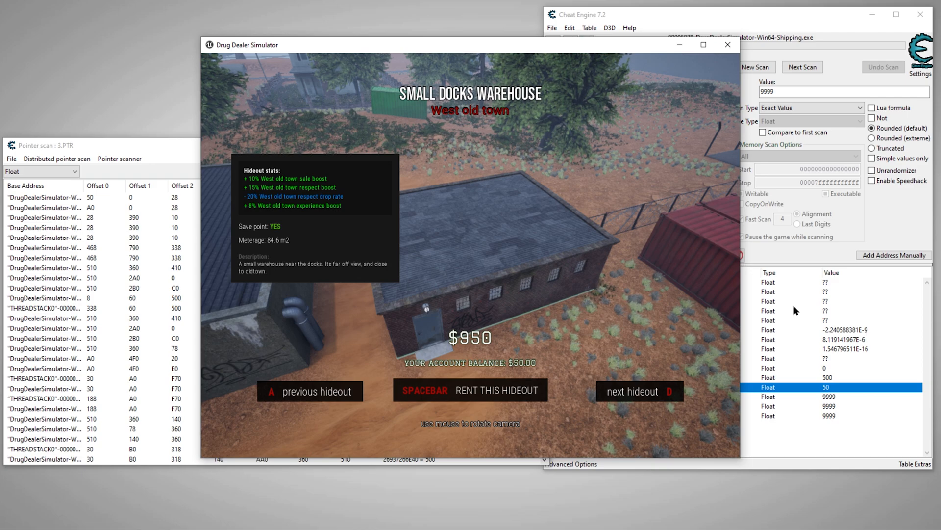
mouse_move(150, 155)
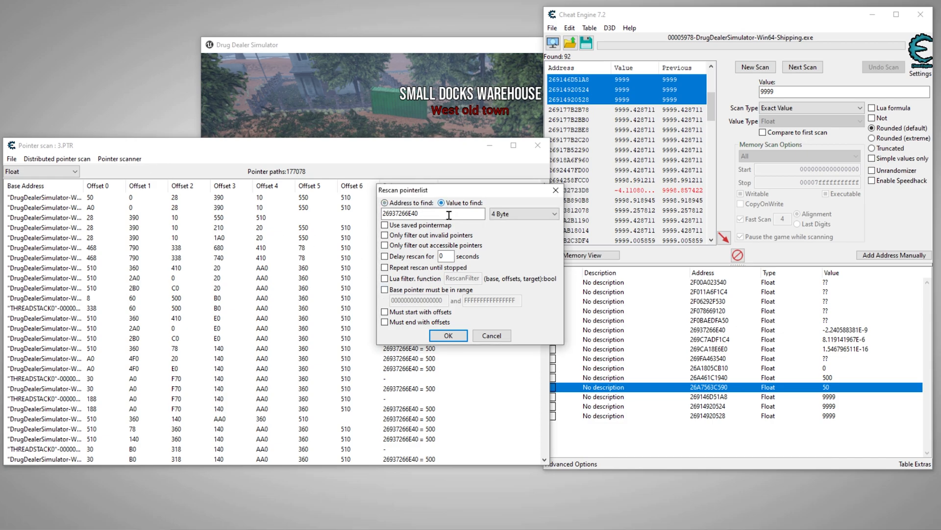
triple_click(433, 213)
text(9999)
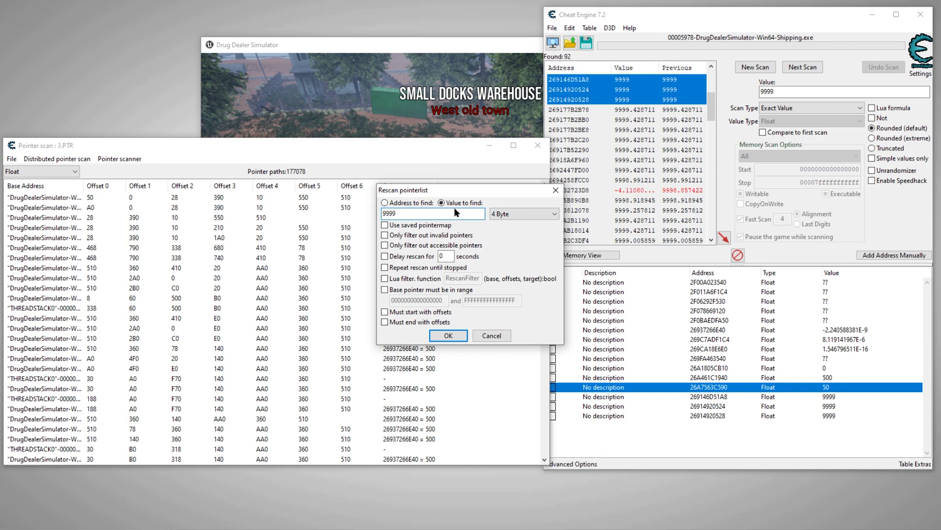
click(552, 214)
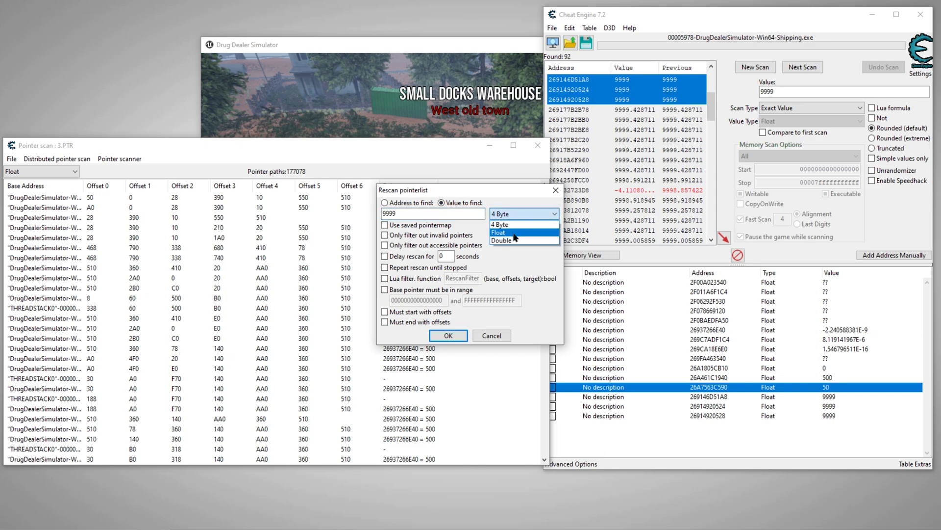
click(498, 232)
text(50)
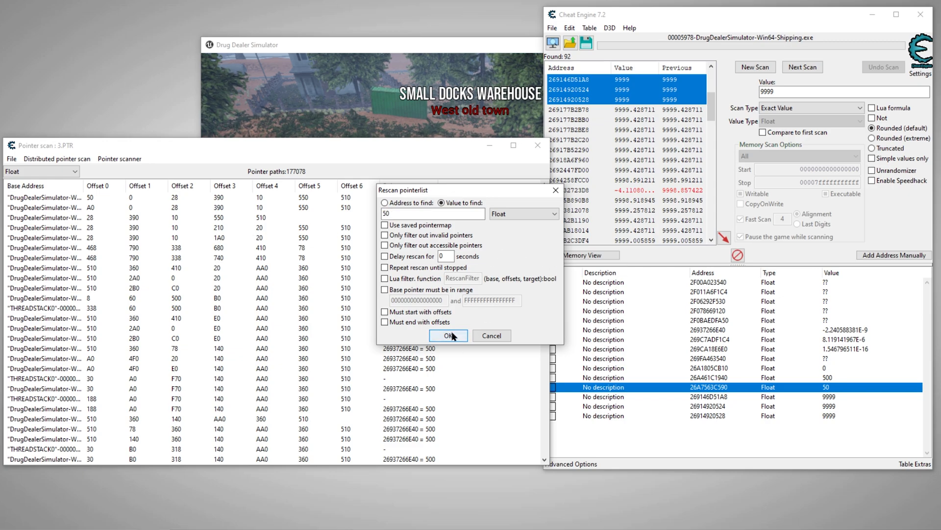
click(447, 335)
text(4)
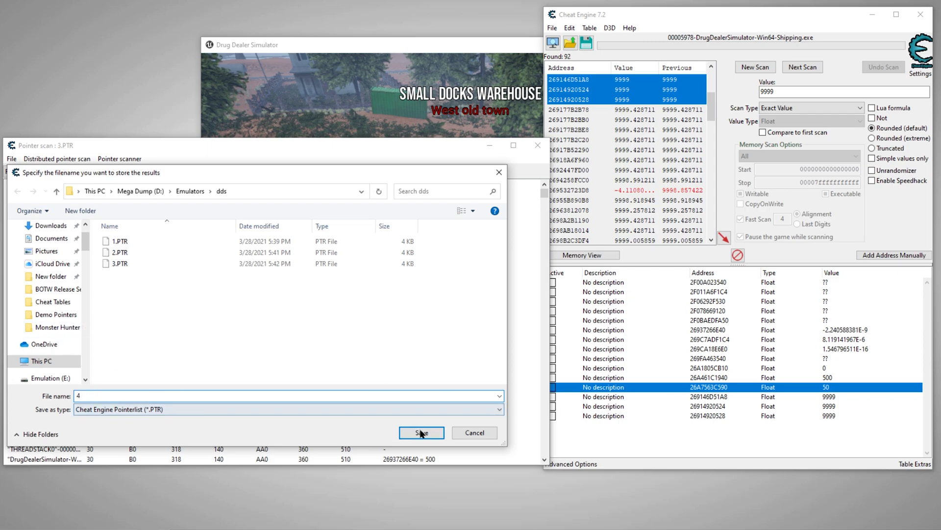
click(420, 432)
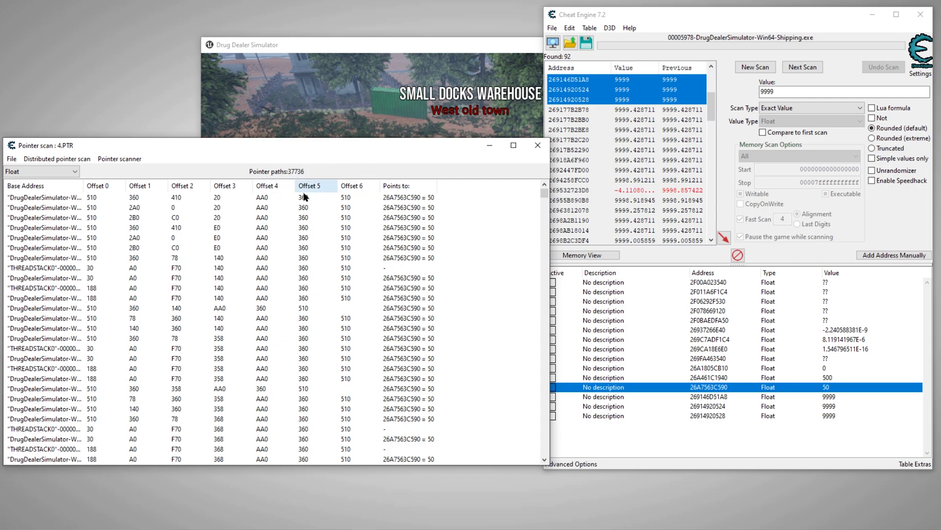
Step: Rescan the pointer list for value 20 and save the 37,056 surviving paths as 5.PTR
scroll(down, 3)
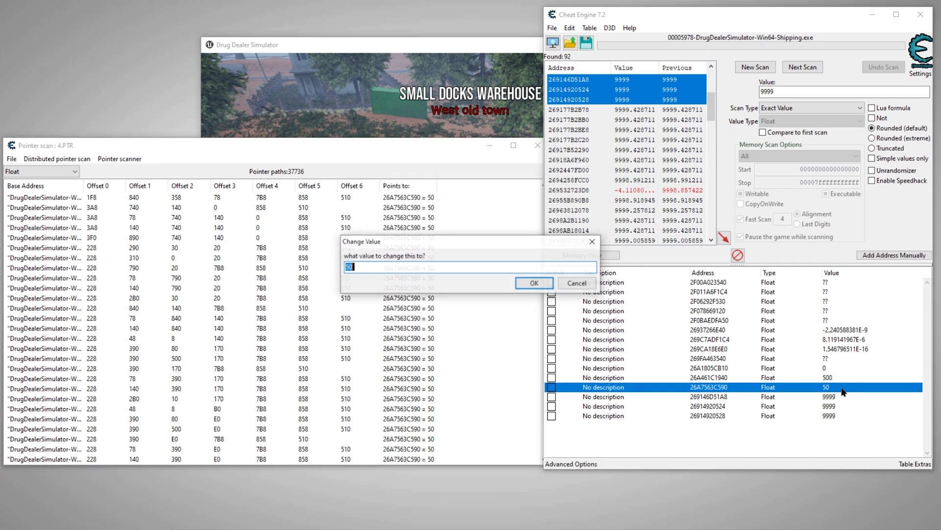
click(534, 283)
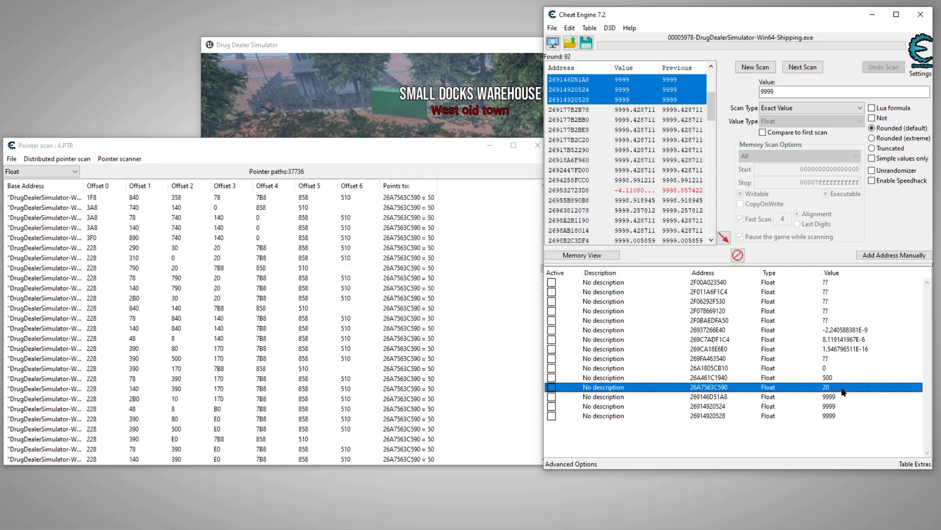
click(119, 159)
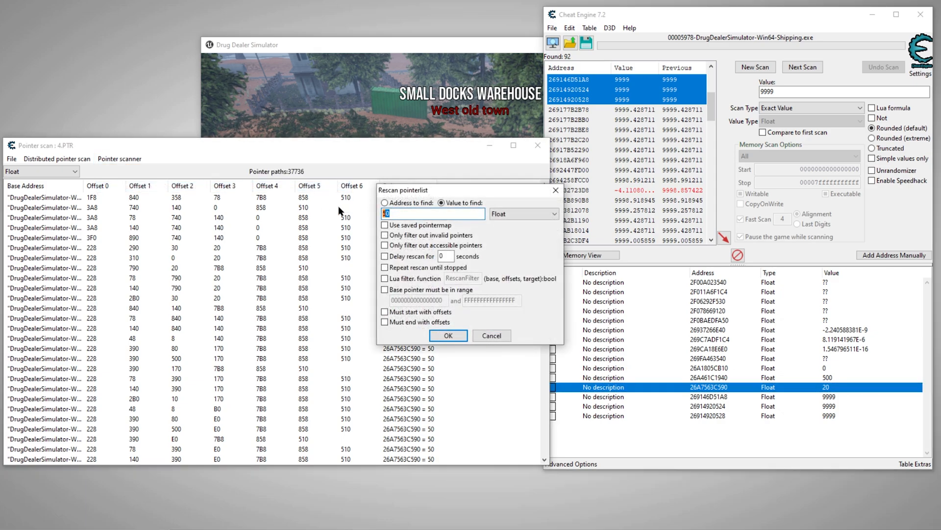
text(20)
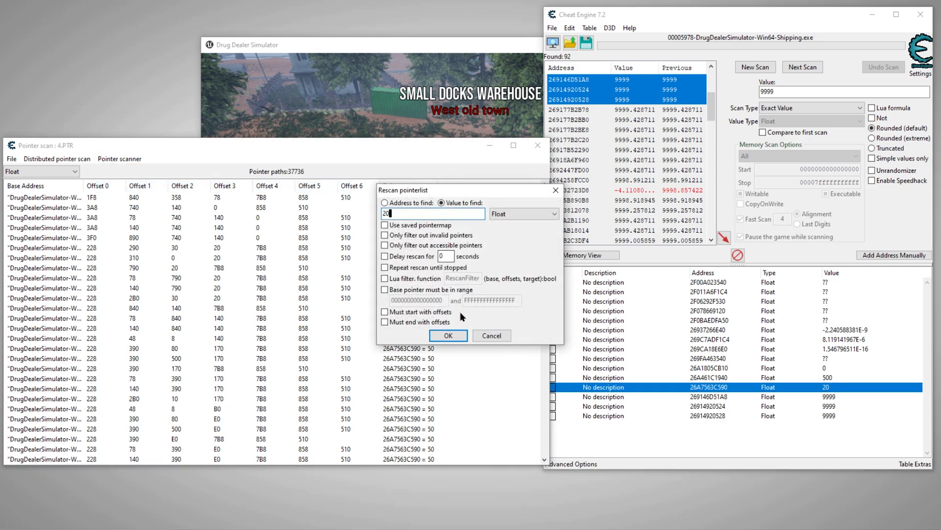
click(448, 336)
text(5)
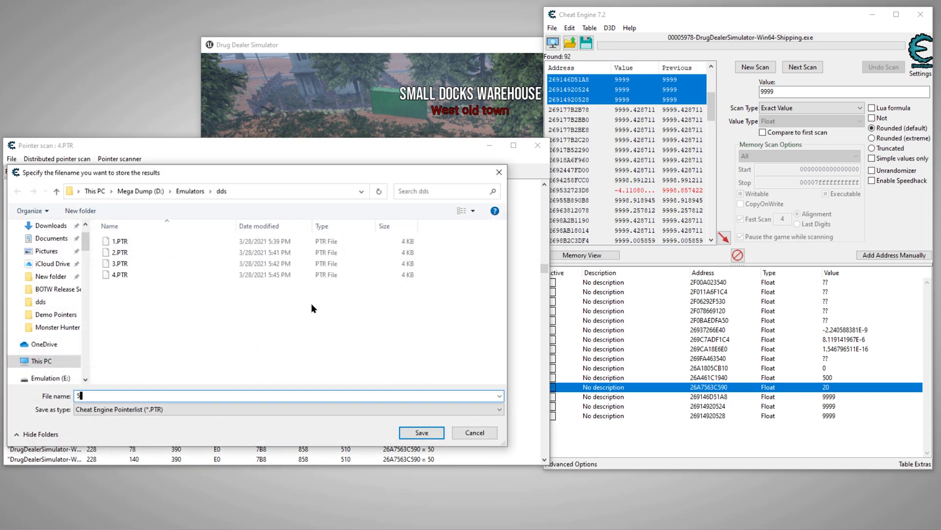
click(421, 432)
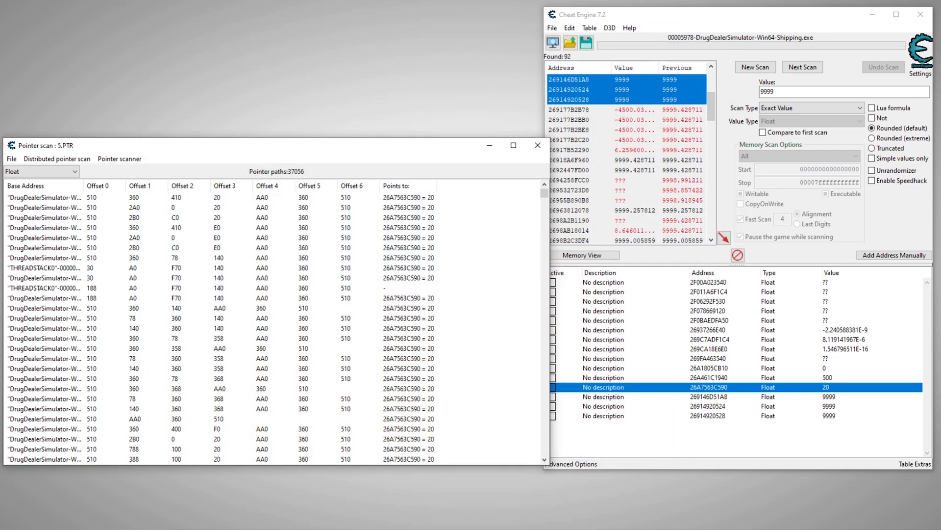
Step: Reattach Cheat Engine to the relaunched DrugDealerSimulator-Win64-Shipping.exe process
click(552, 43)
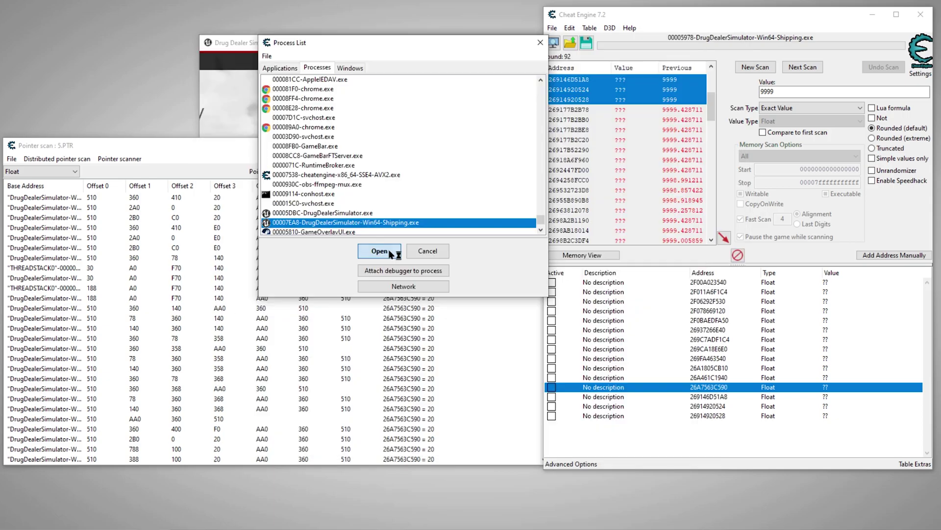
click(378, 250)
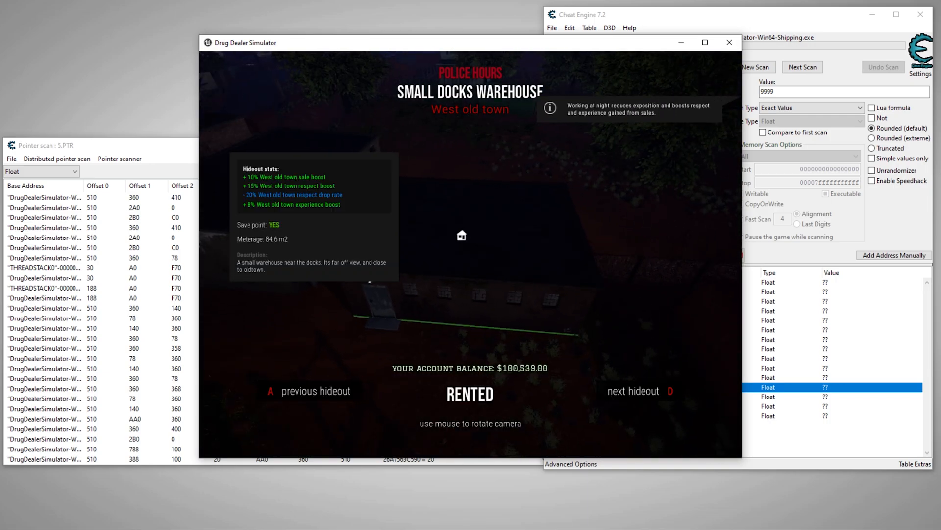
click(120, 159)
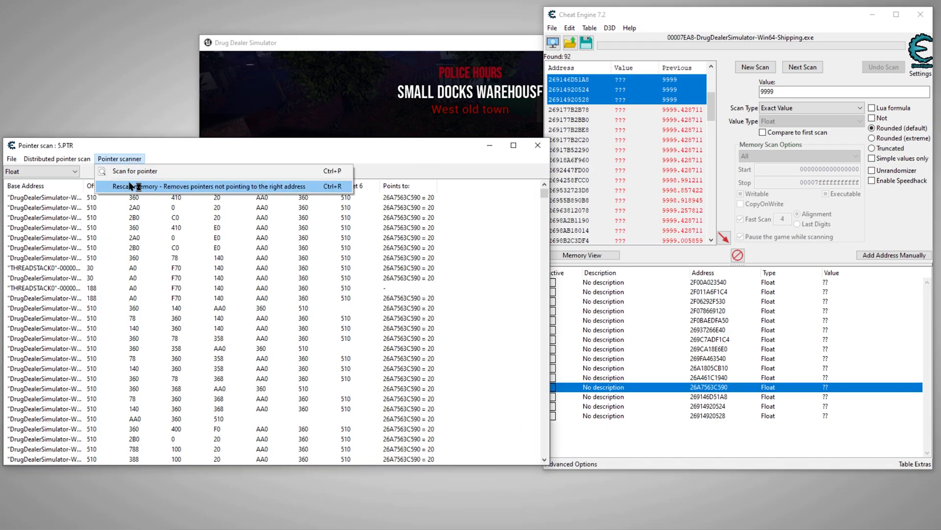
Step: Rescan the pointer list for value 100539 and save the 34,170 surviving paths as 6.PTR
click(186, 186)
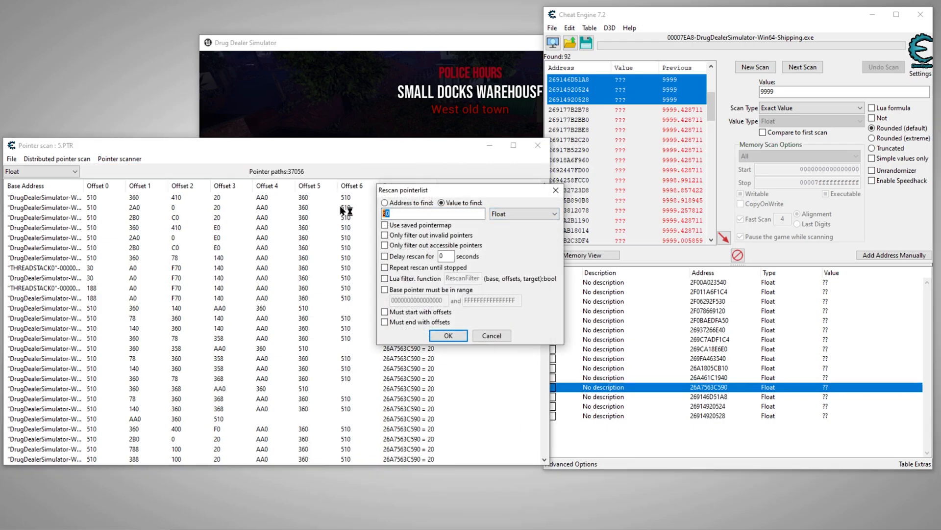
text(100539)
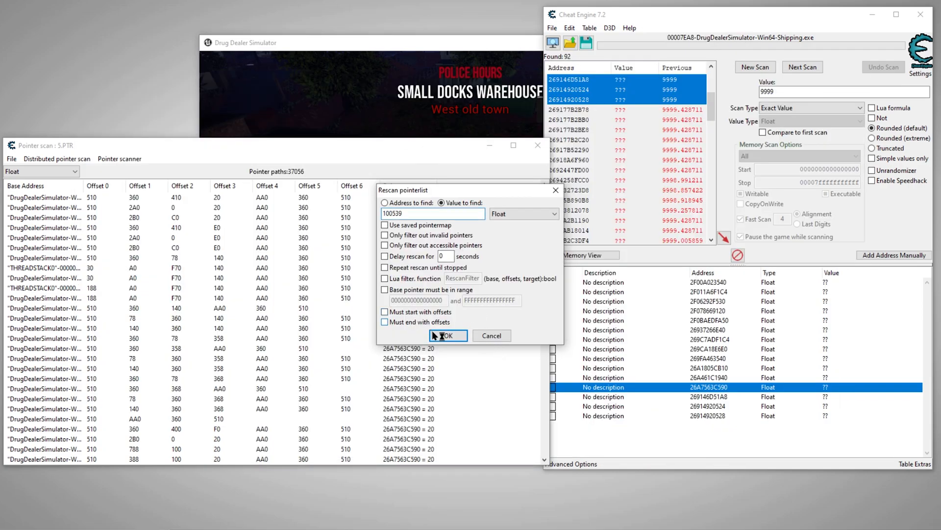
click(448, 336)
text(6)
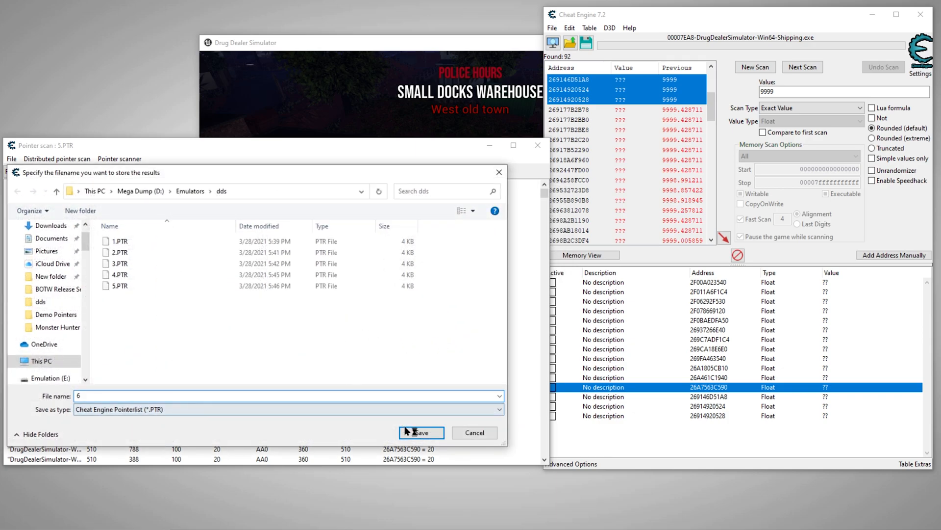
click(422, 432)
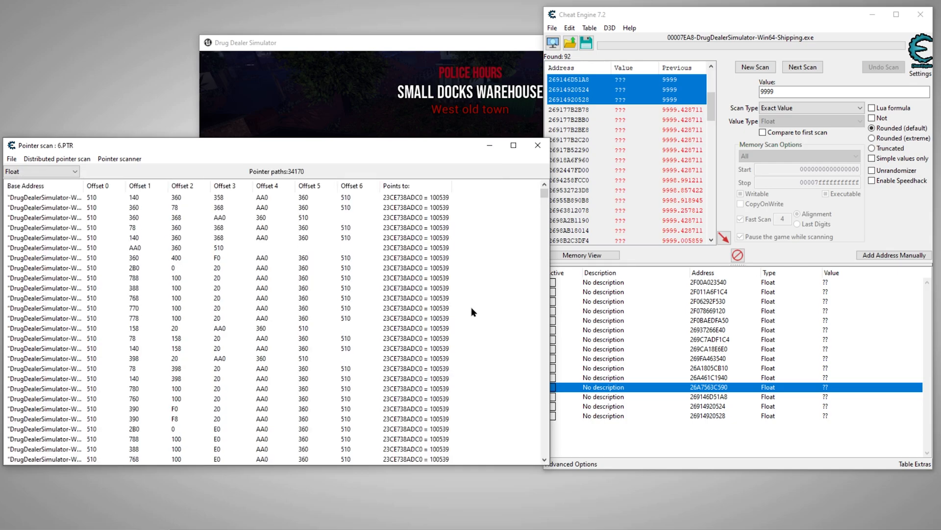
Step: Scroll through the 6.PTR results and add several pointer rows reading 100539 to the address table
scroll(down, 3)
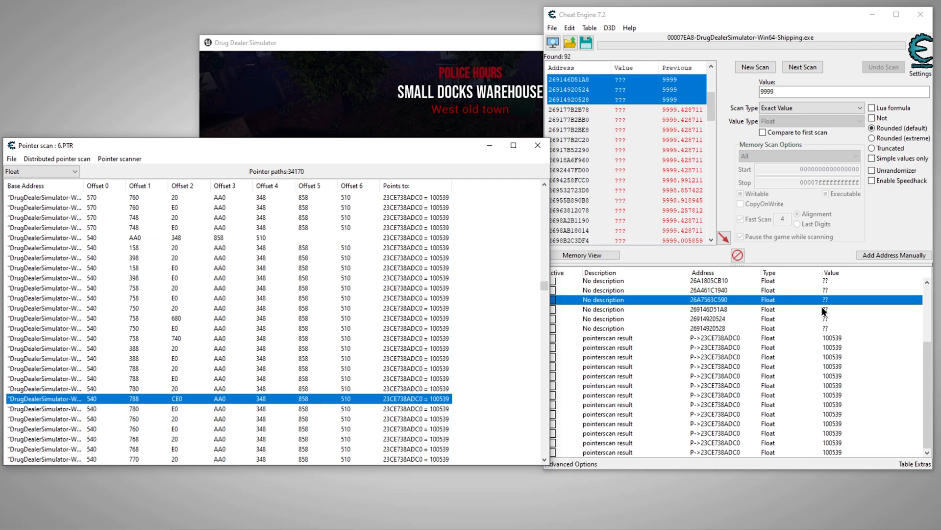
mouse_move(882, 395)
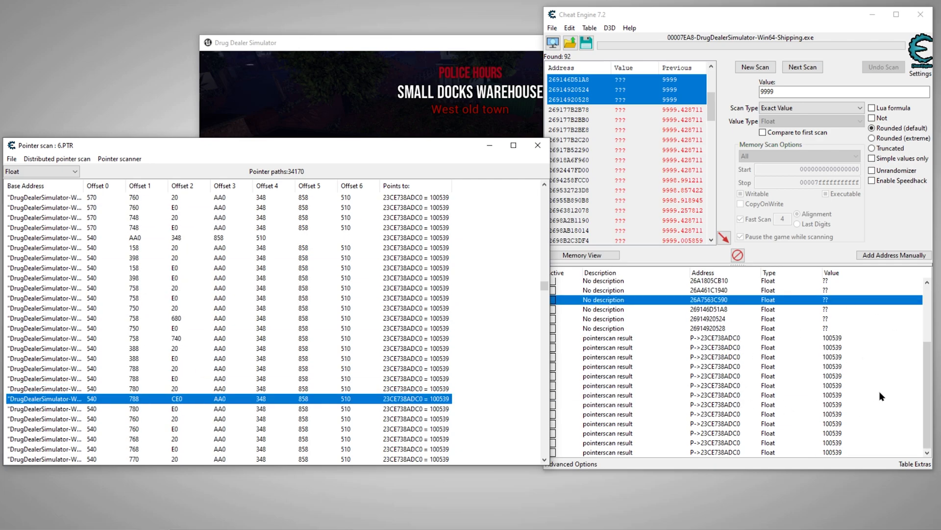
mouse_move(775, 373)
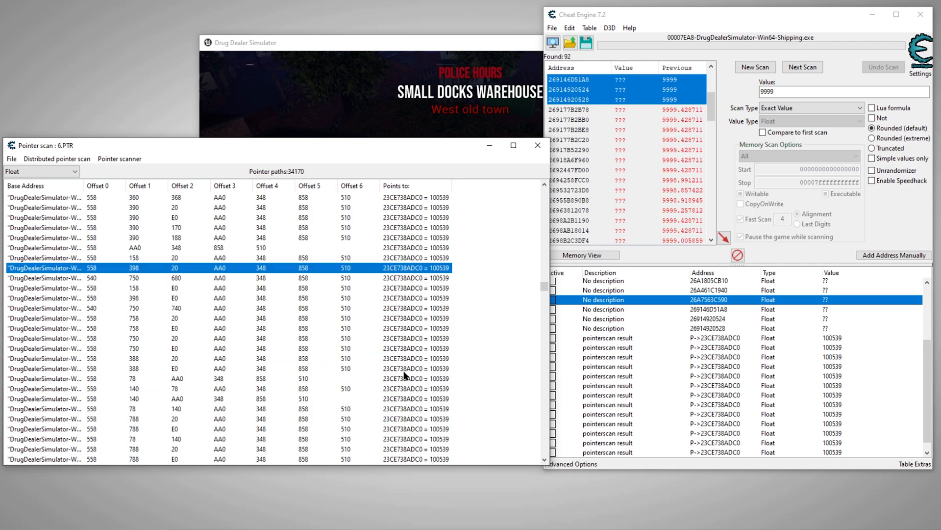
scroll(down, 3)
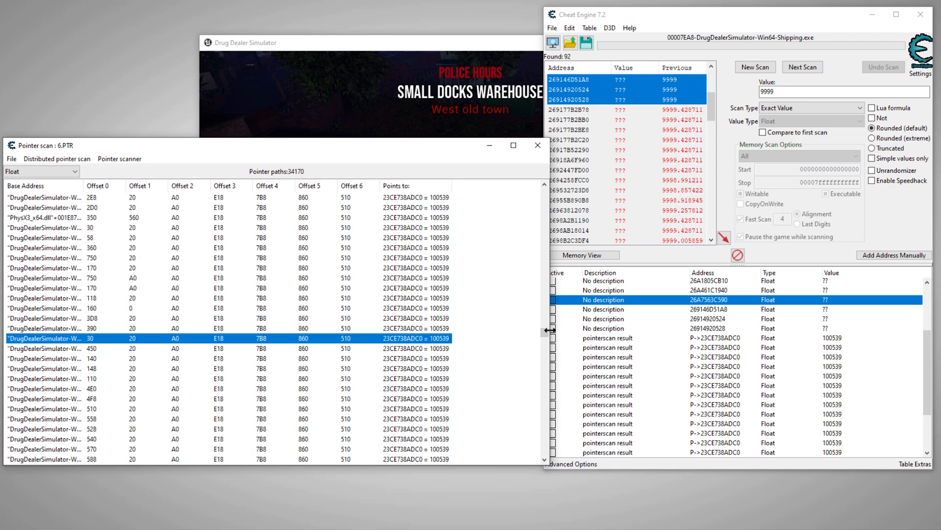
scroll(down, 3)
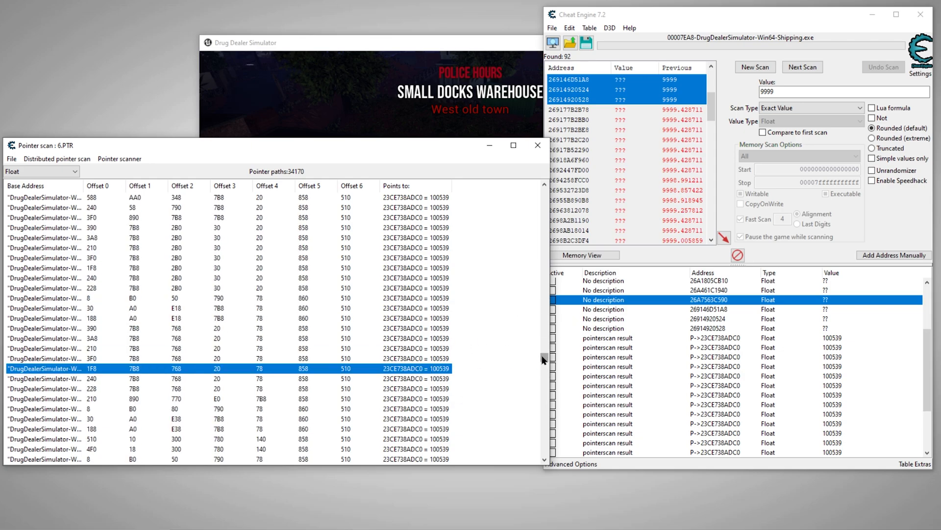
scroll(down, 3)
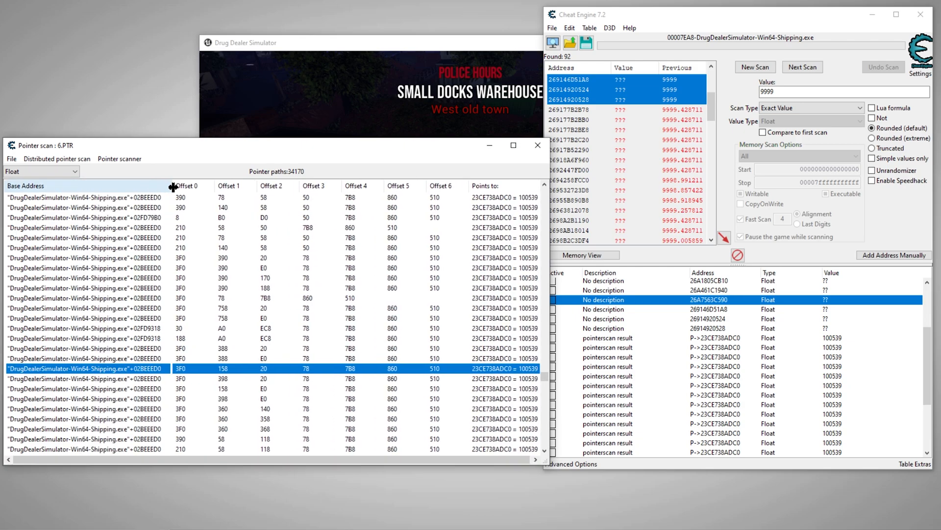
click(79, 308)
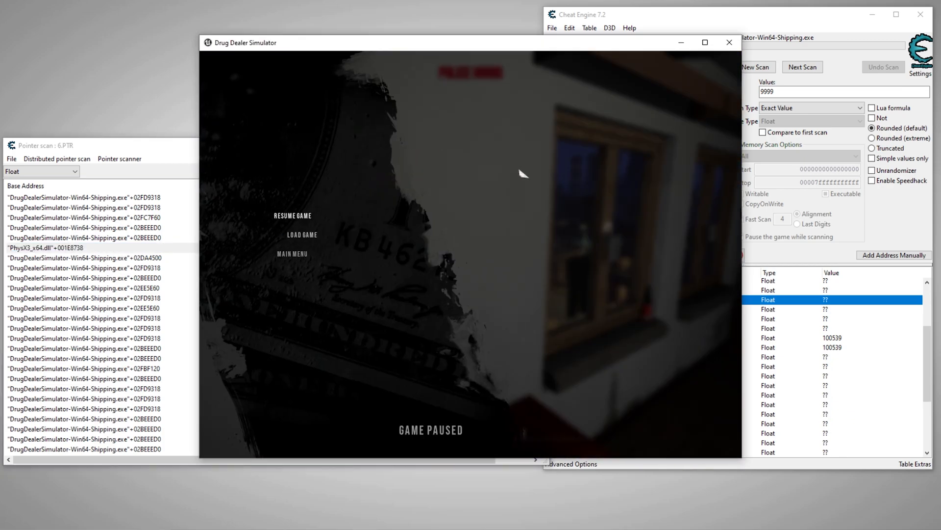
Step: Rescan the pointer list for 100539 and save the 15,782 surviving paths as 7.PTR
click(292, 215)
text(100539)
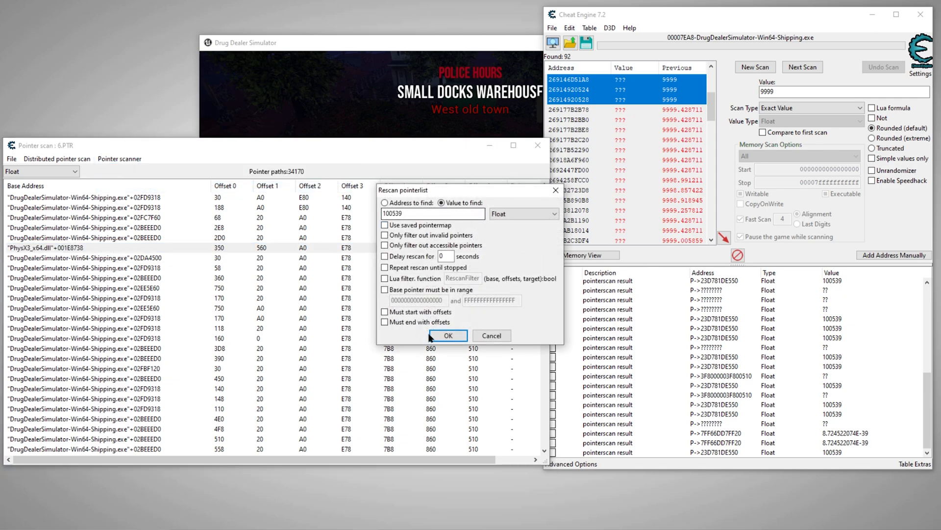
click(447, 335)
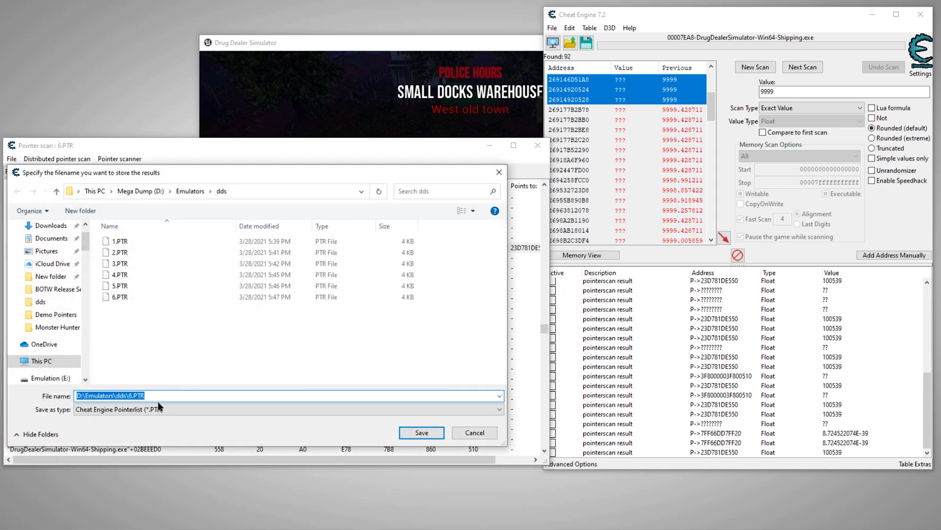
text(7)
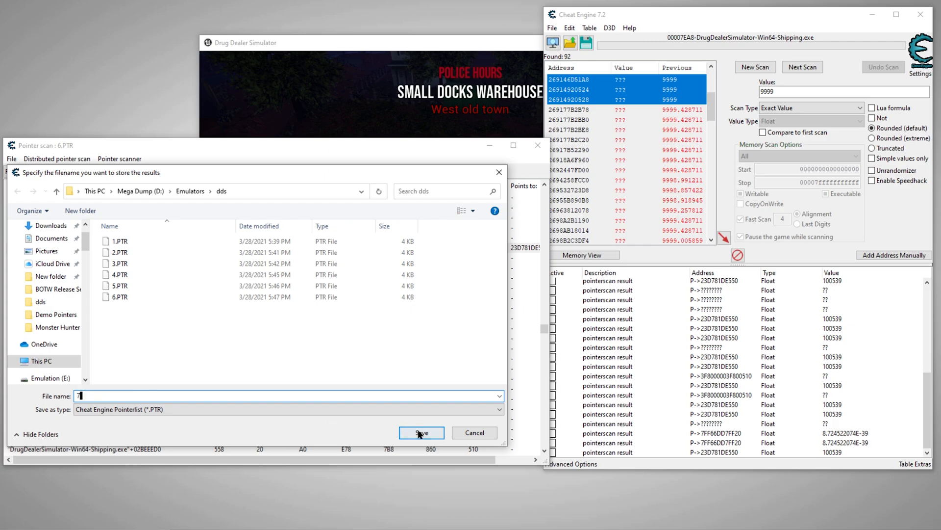
click(421, 433)
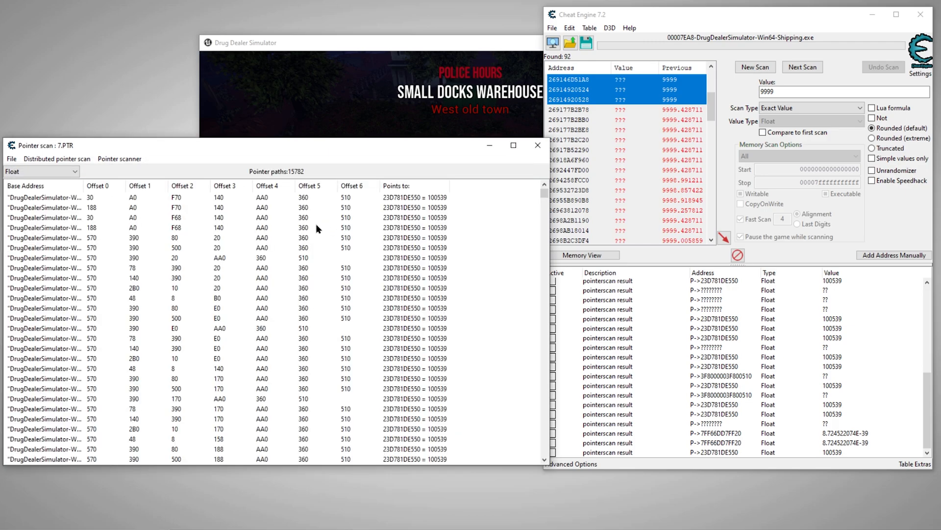
mouse_move(288, 175)
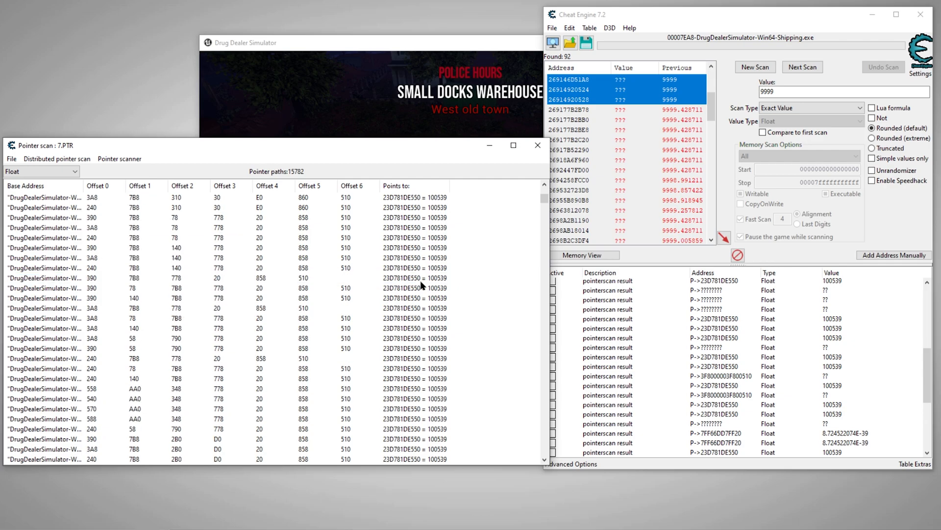
Step: Scroll the address list to check that the added entries read 100539
scroll(down, 3)
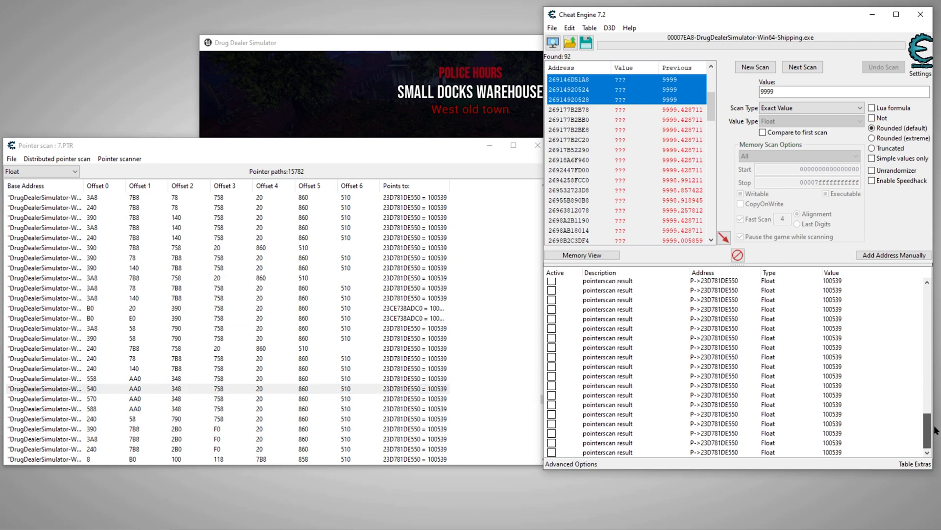
scroll(up, 3)
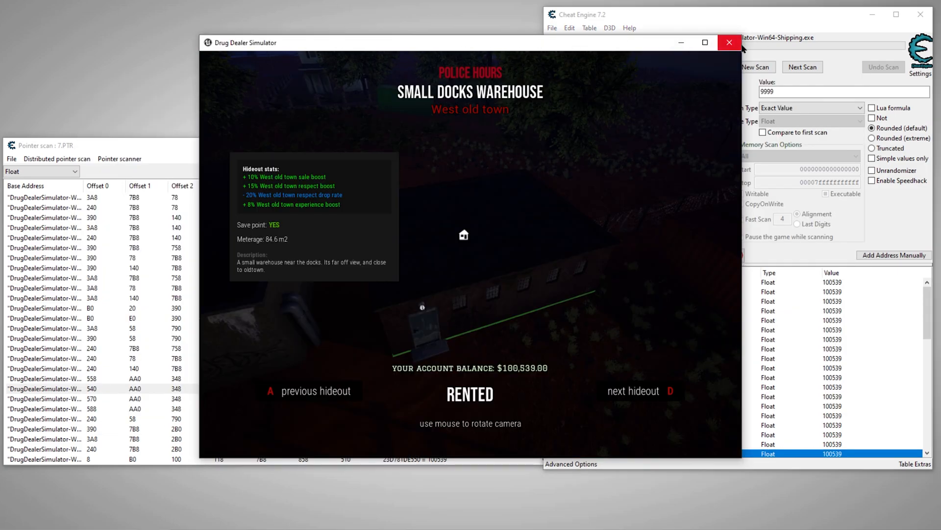
Step: Close the game, reattach to the relaunched shipping process and keep the existing address list
click(728, 42)
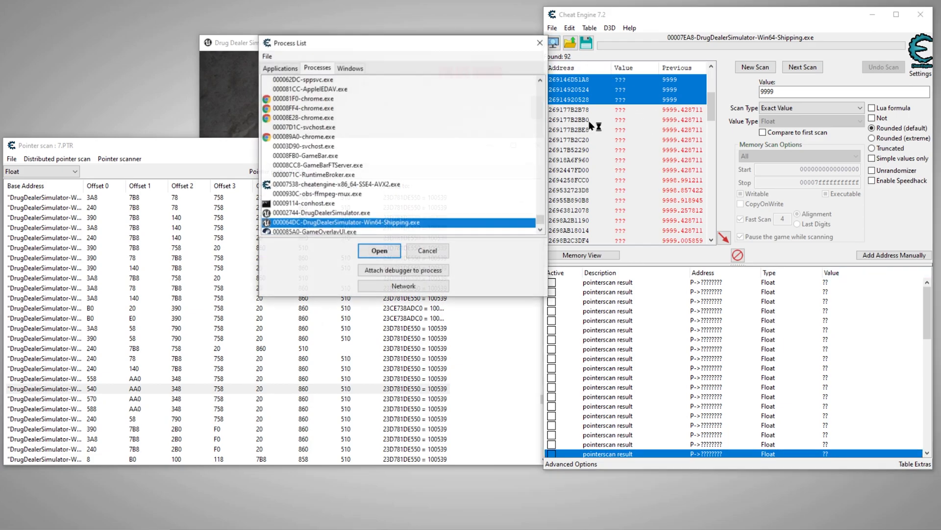
click(379, 250)
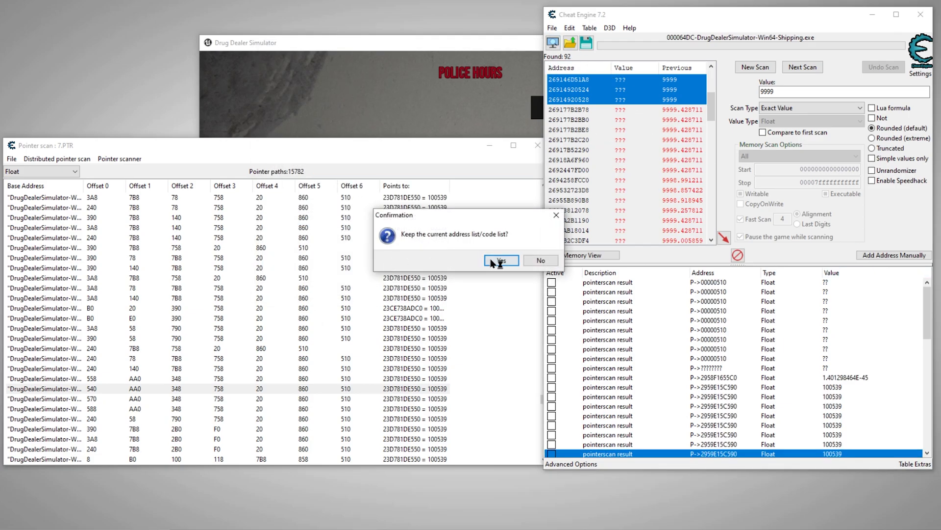
click(501, 260)
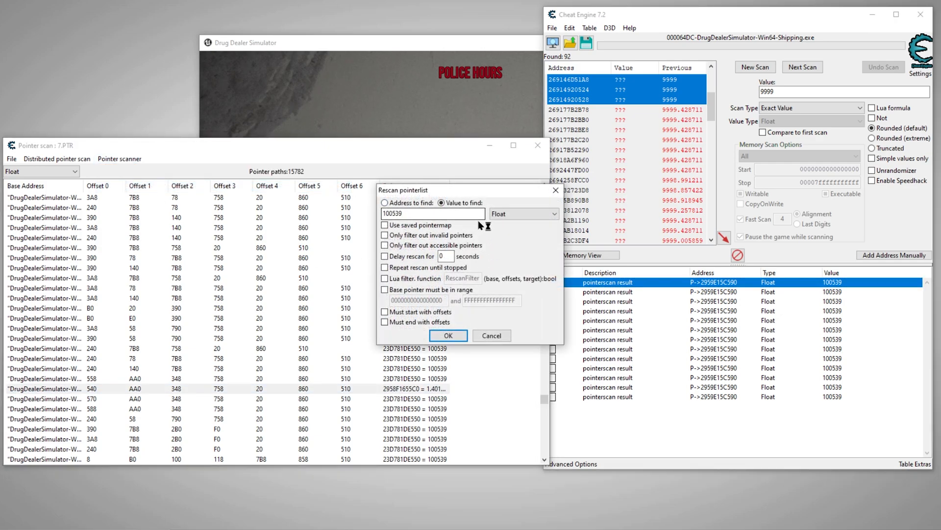
mouse_move(465, 241)
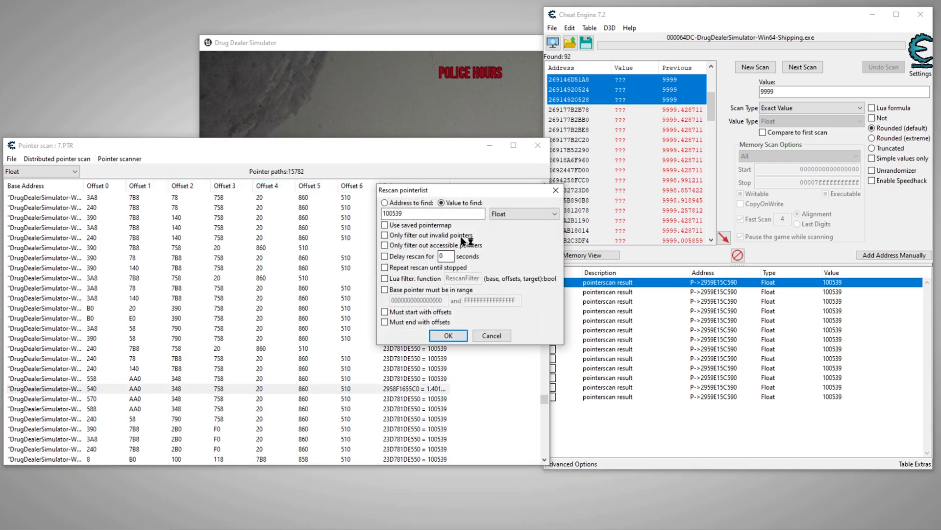
mouse_move(798, 335)
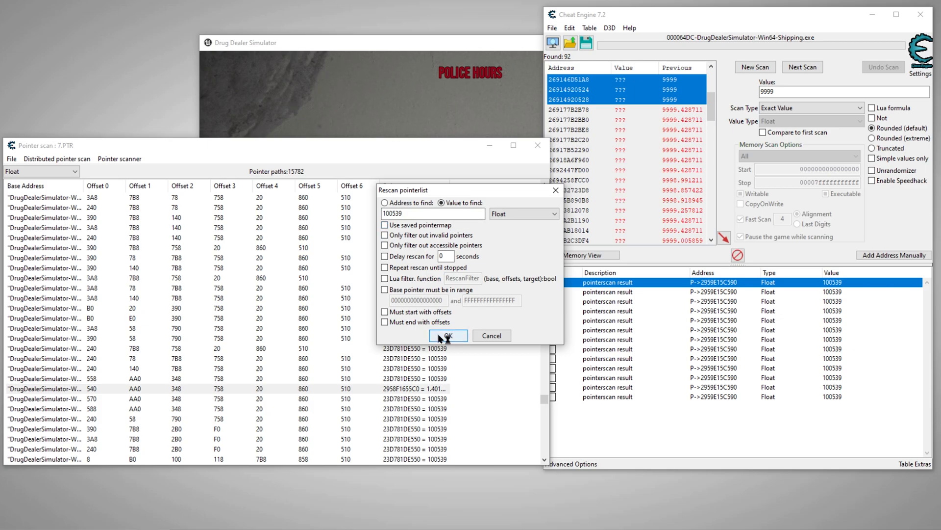
mouse_move(787, 286)
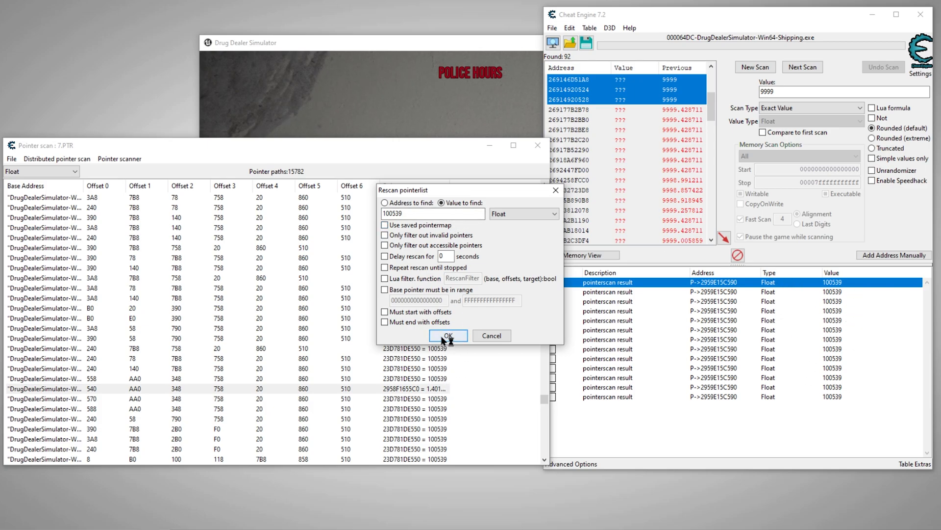
Step: Save the 100539 rescan results as 8.PTR, leaving 2,663 pointer paths
click(447, 335)
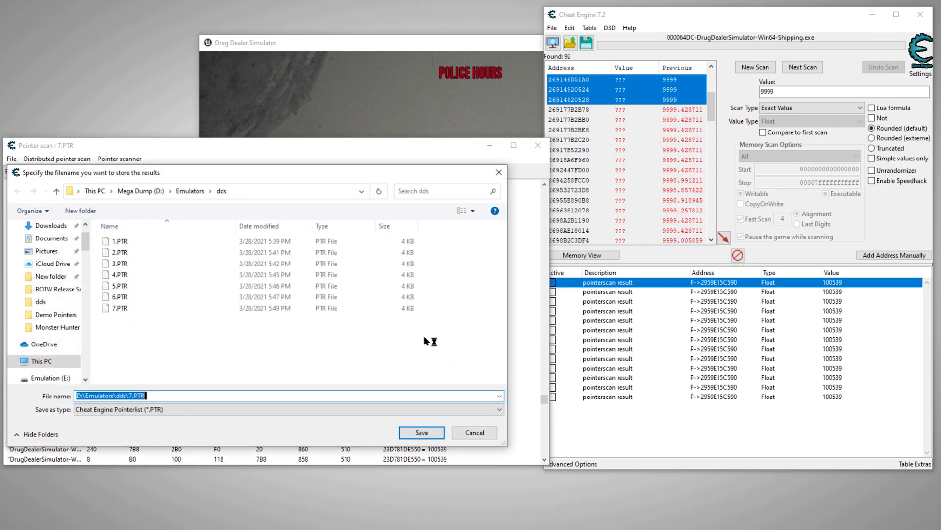
text(8)
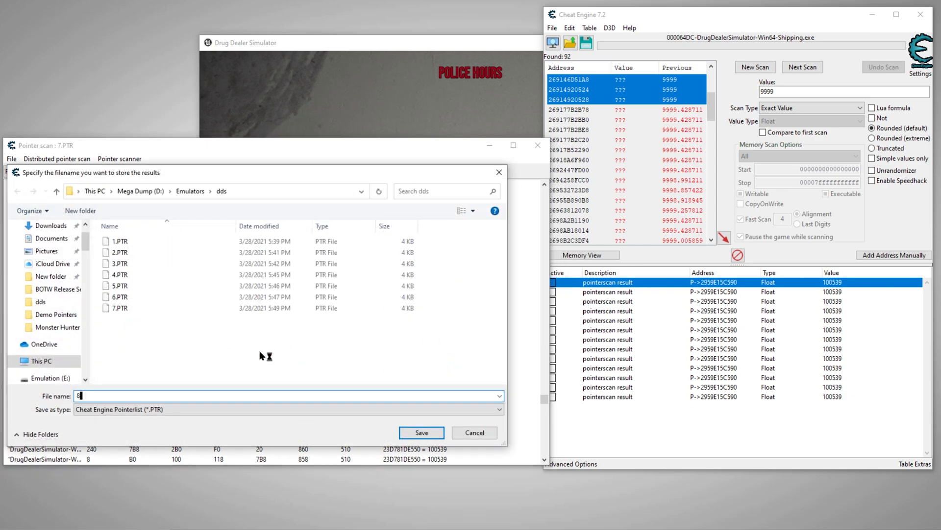
click(420, 433)
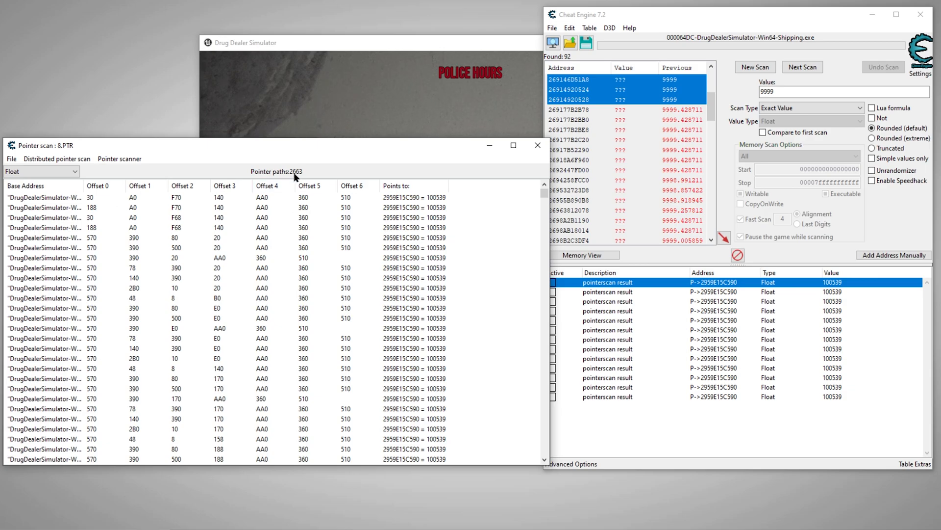
Step: Add more pointer rows from the 8.PTR results to the address table, each reading 100539
click(226, 288)
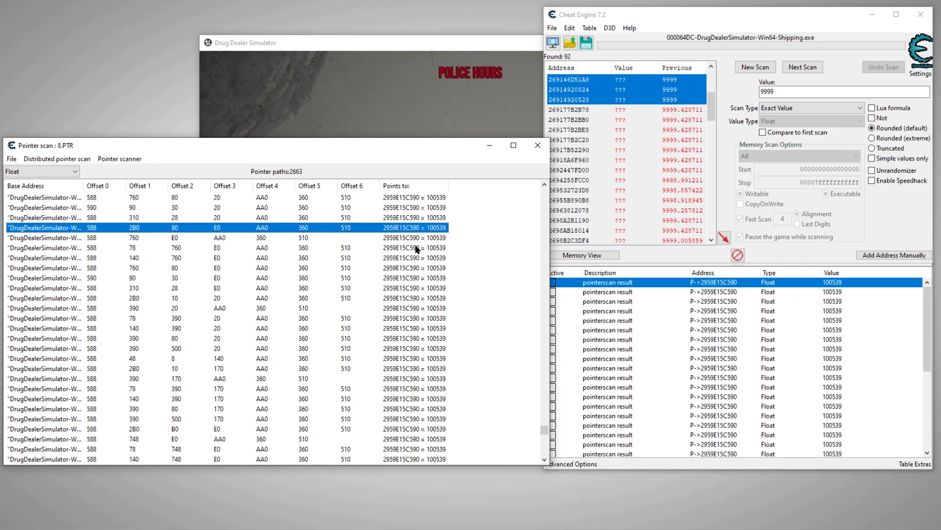
mouse_move(840, 373)
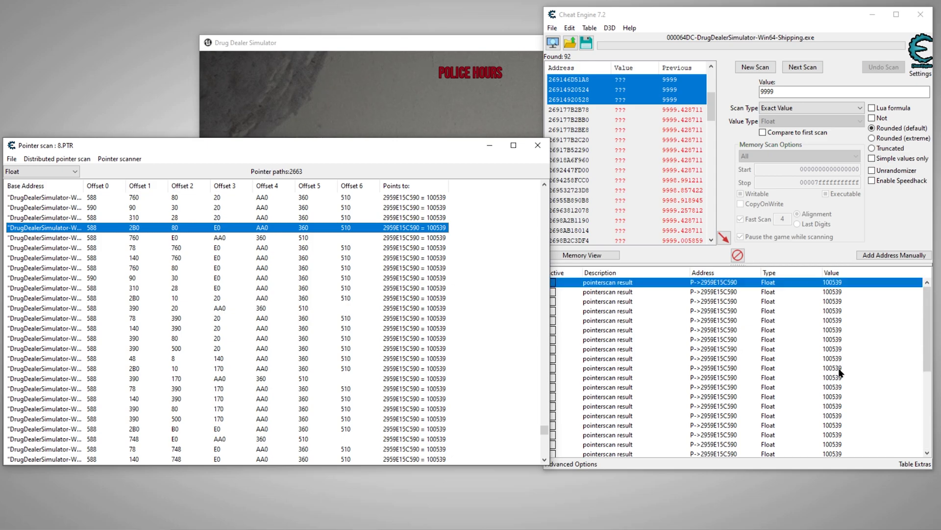
mouse_move(389, 134)
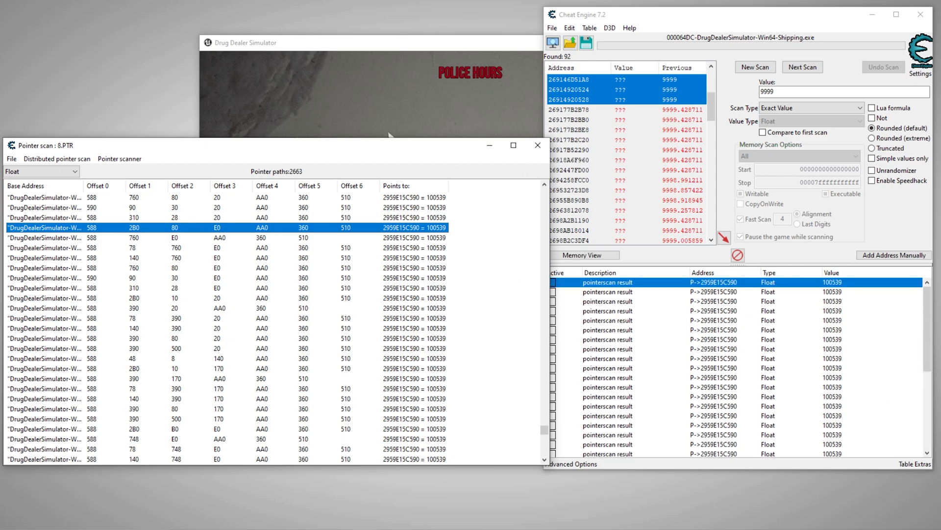
mouse_move(365, 229)
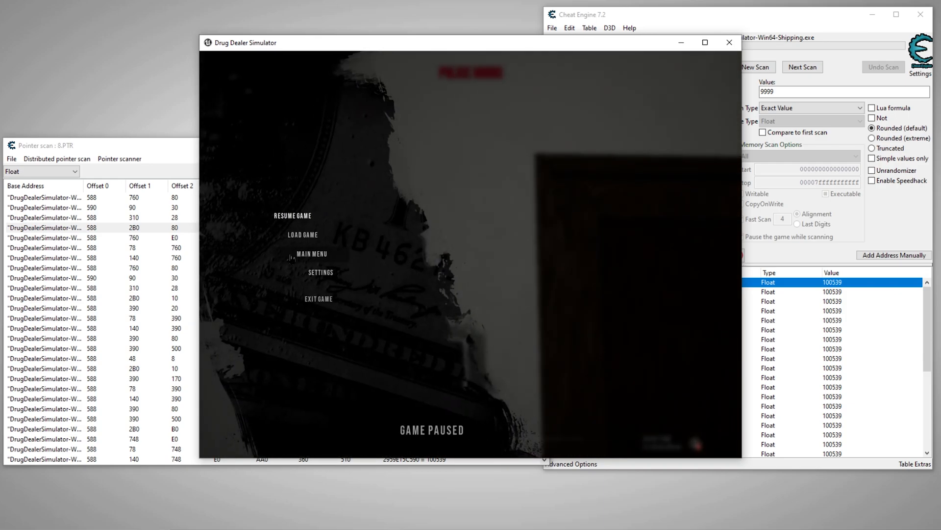
mouse_move(354, 239)
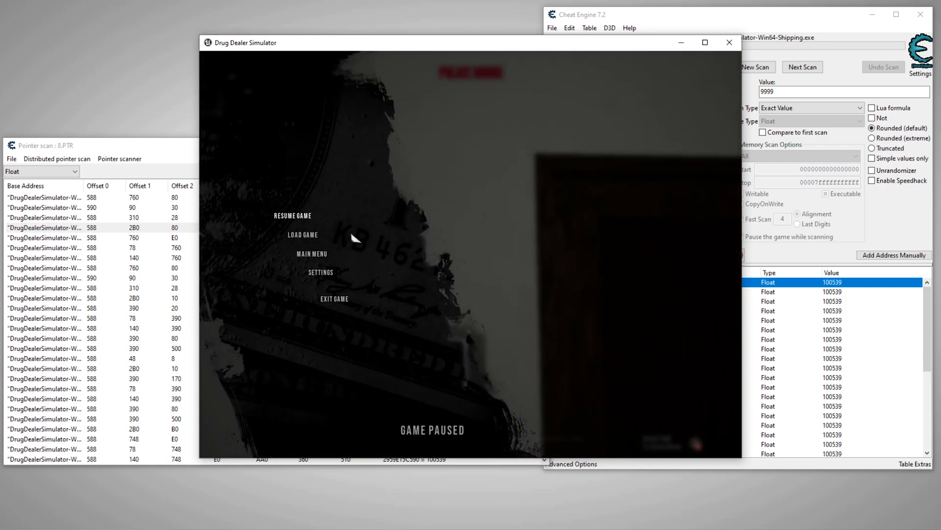
Step: Quit the game session to the main menu, close the Load Game panel and return to Cheat Engine
click(311, 253)
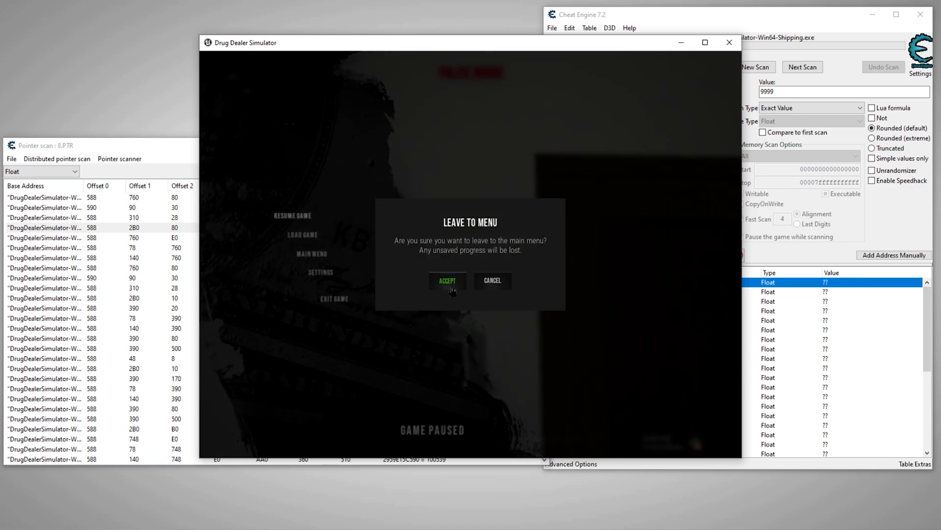
click(448, 280)
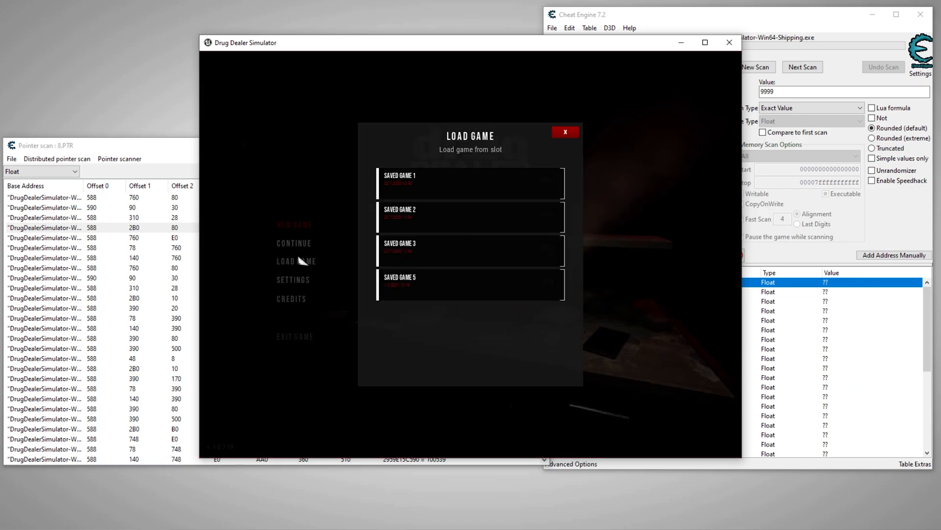
click(565, 131)
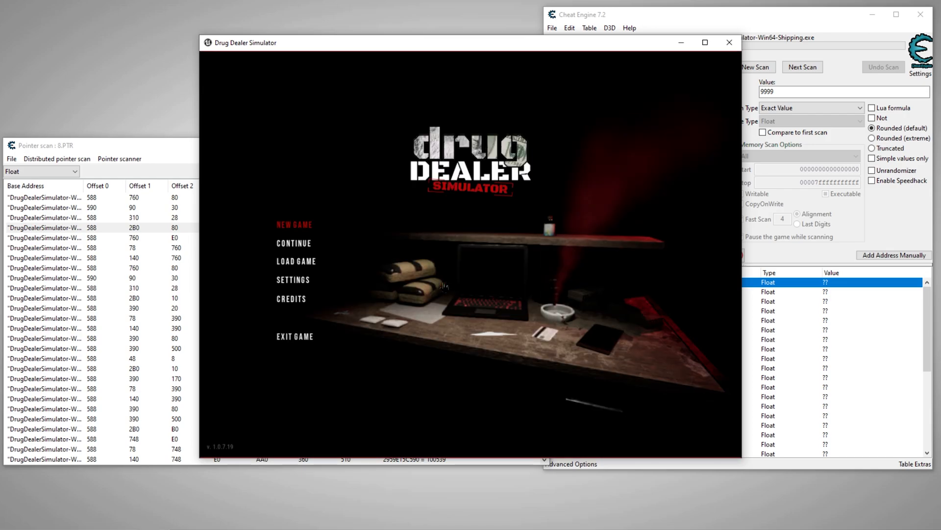
click(294, 224)
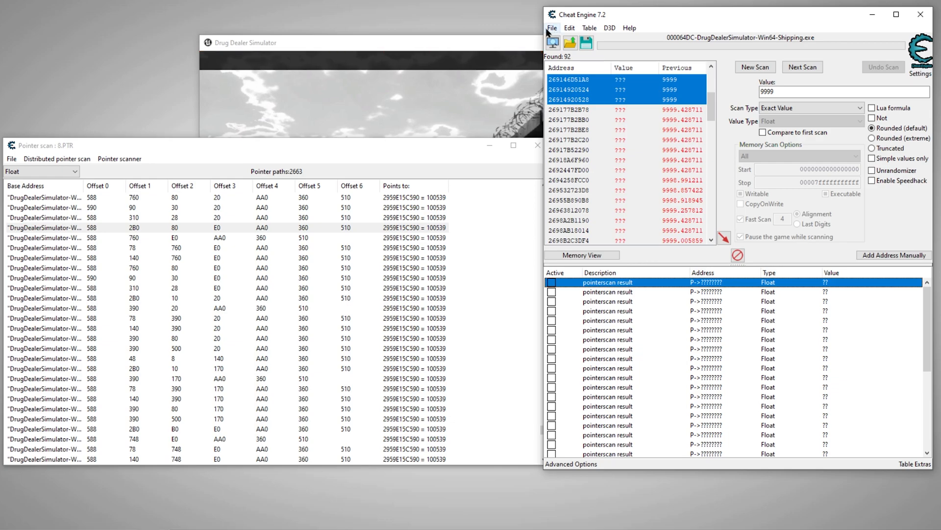
mouse_move(370, 257)
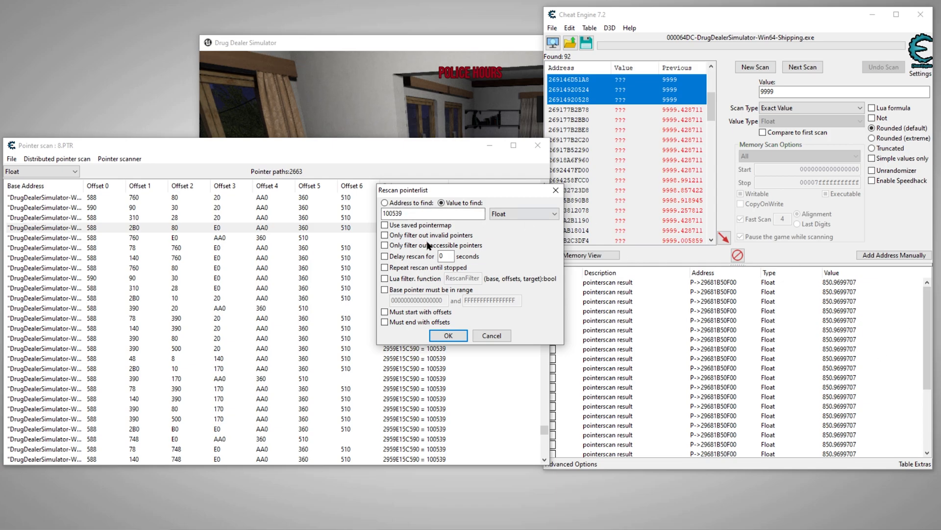
Step: Rescan the pointer list for address 29681B50F00 and save the 1,816 surviving paths as 9.PTR
click(384, 202)
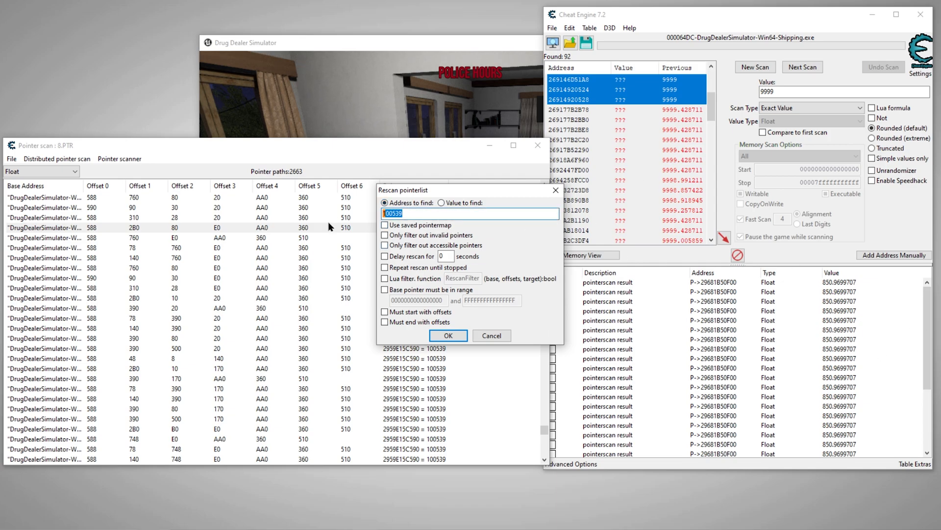
click(448, 336)
text(9)
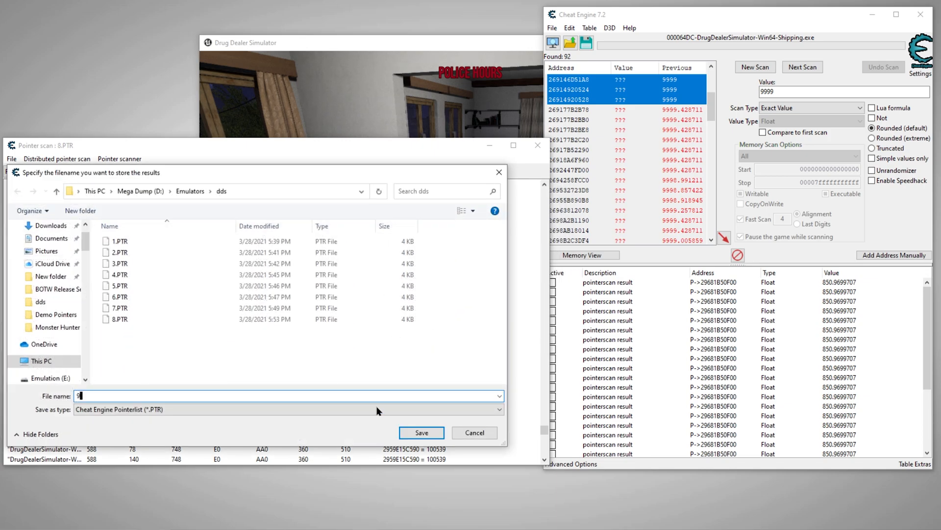
click(422, 433)
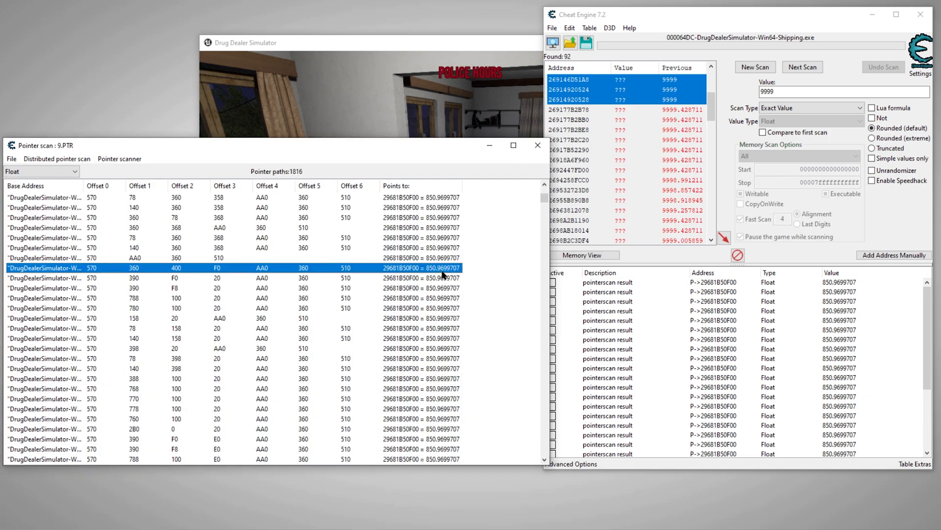
Step: Scroll down through the pointer scan results while reattaching to the restarted game
scroll(down, 3)
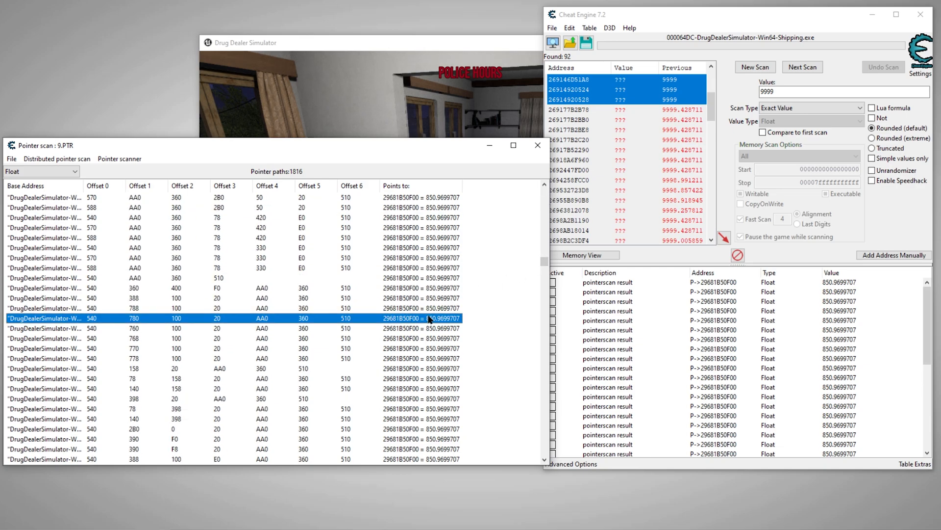
scroll(down, 3)
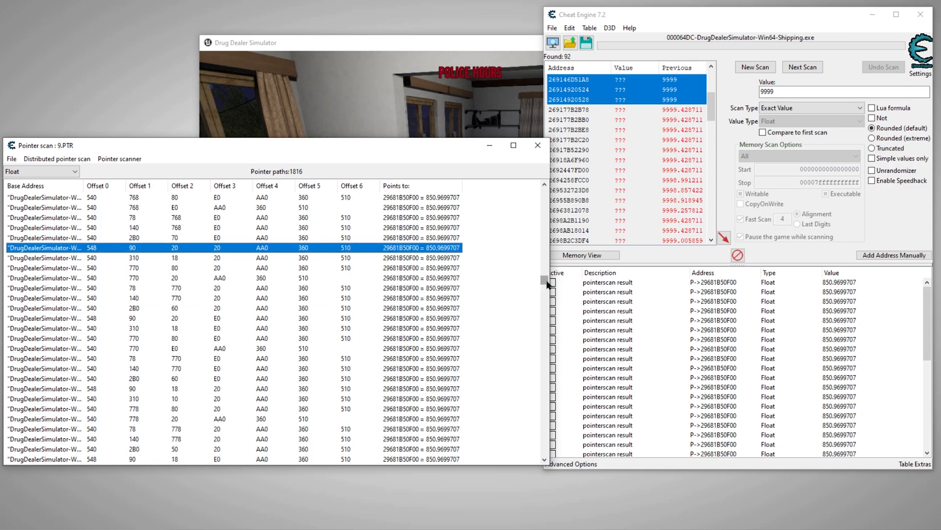
scroll(down, 3)
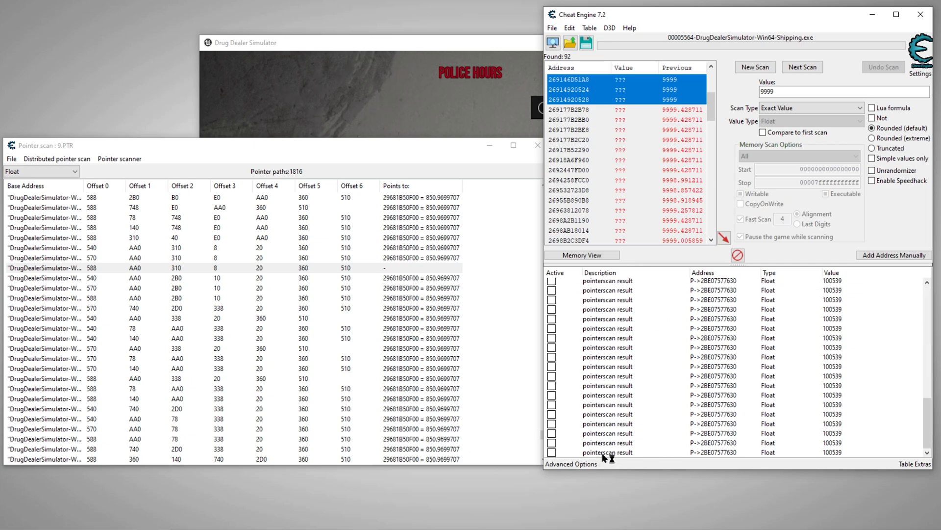
Step: Rename the selected pointer entries 'Money' and place them in a new group 'Money Pointers'
double_click(607, 452)
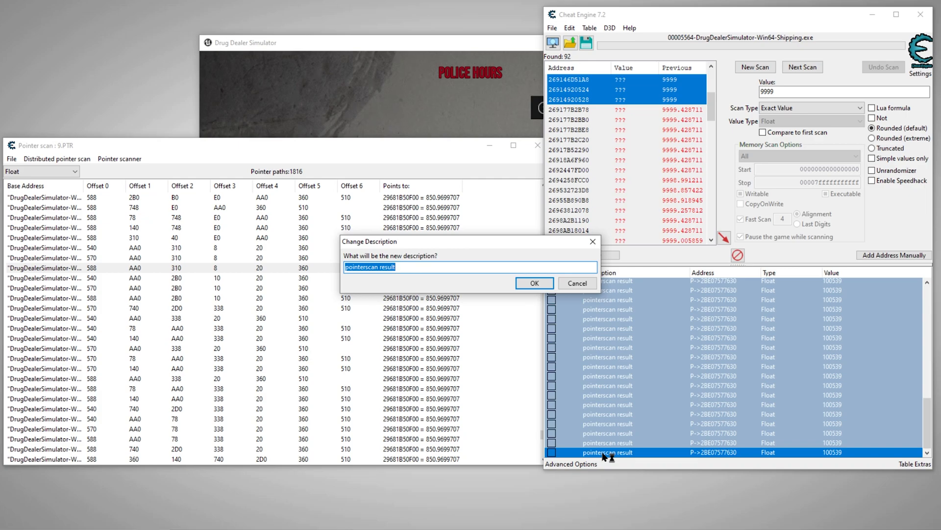
click(533, 282)
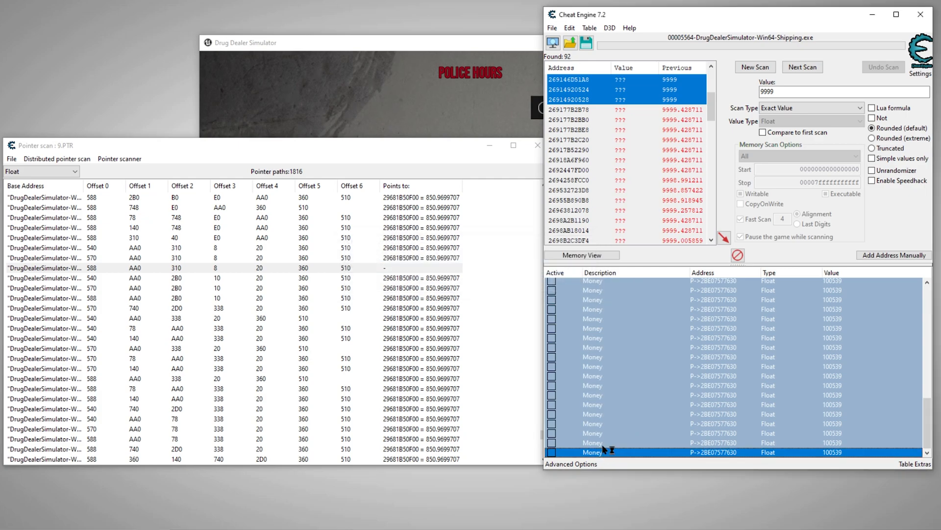
right_click(606, 451)
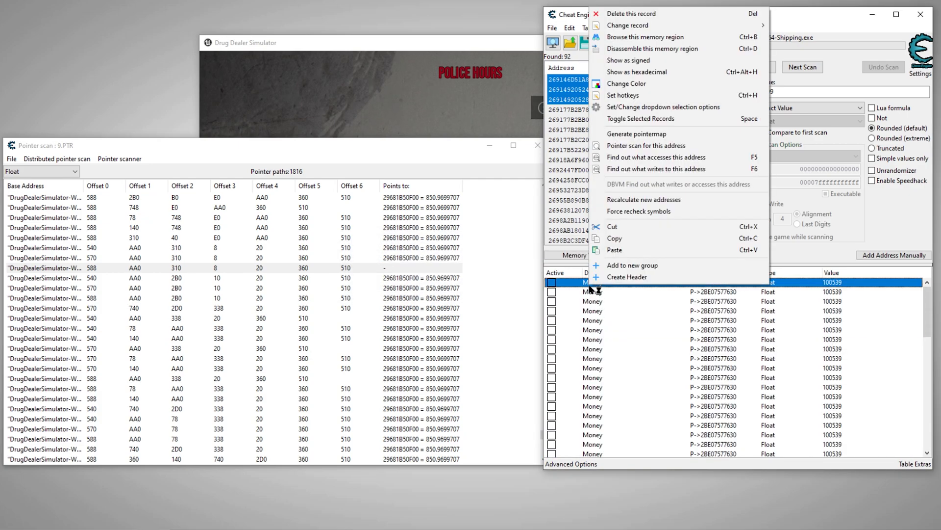
click(627, 277)
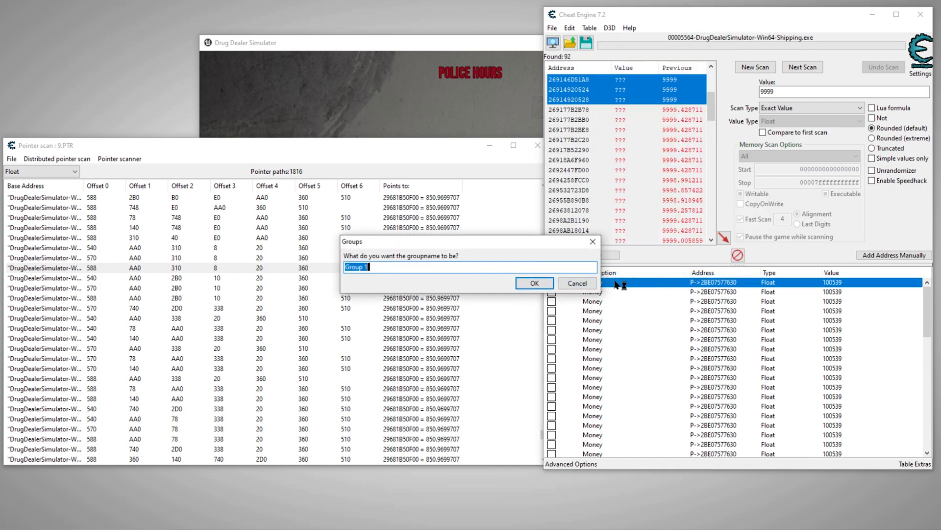
text(M)
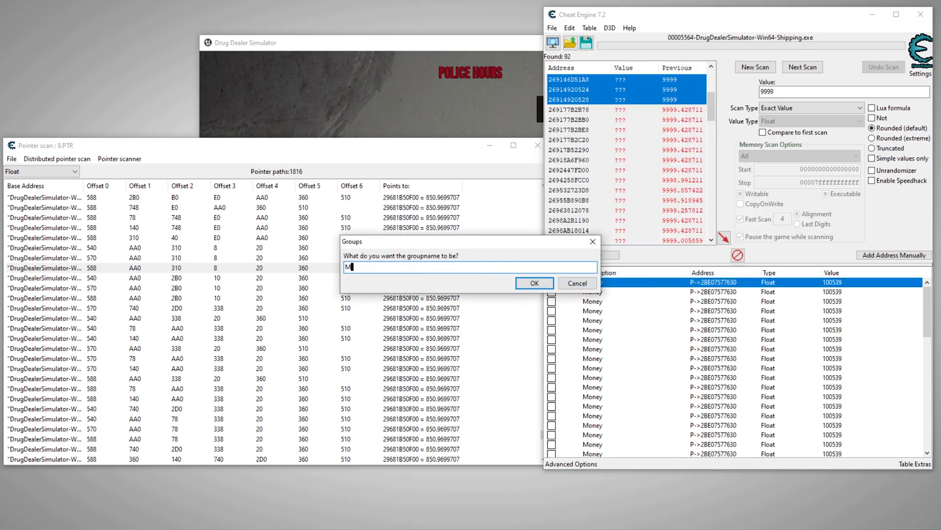
text(oney Pointer)
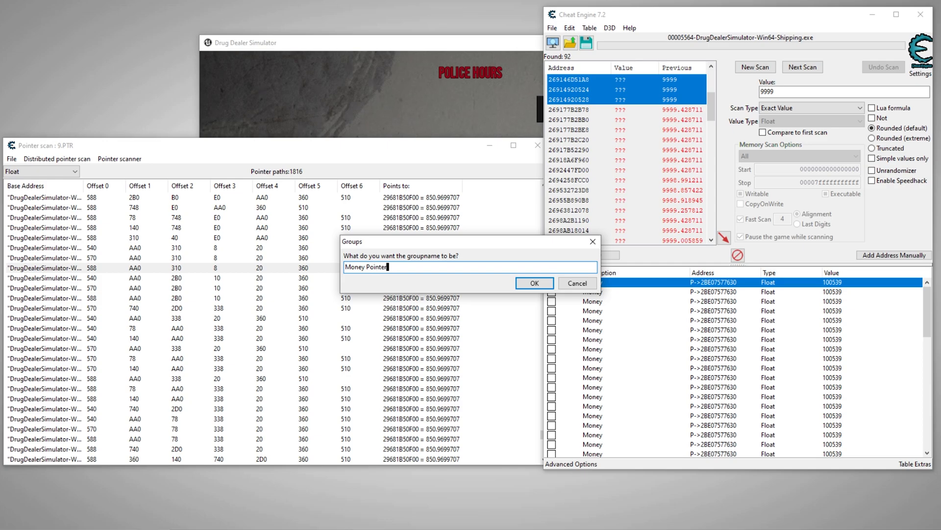
click(534, 282)
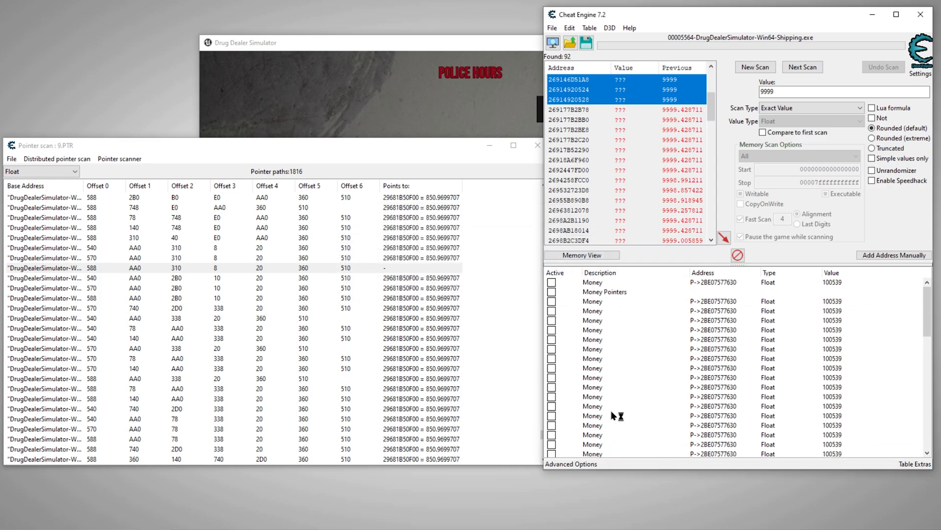
Step: Set the Money Pointers group to hide children when deactivated, test collapsing it, and begin saving the table
click(592, 282)
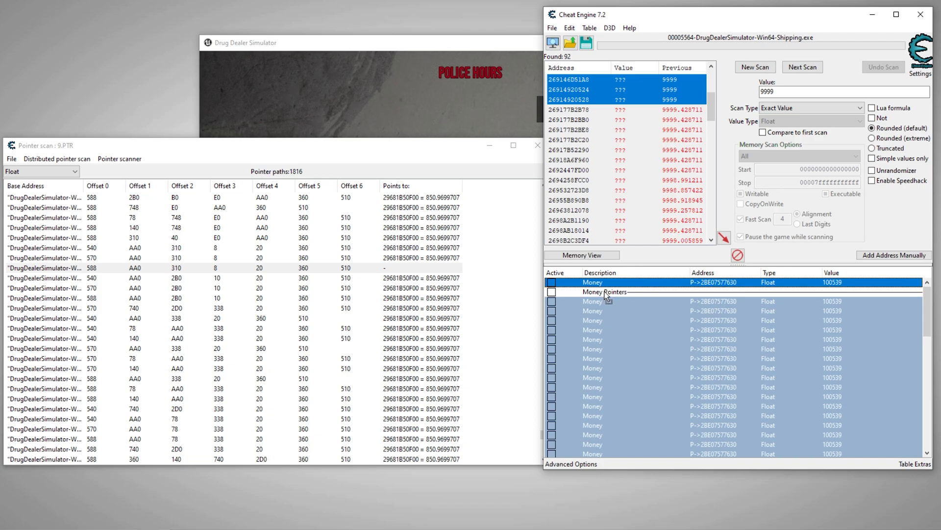
right_click(605, 292)
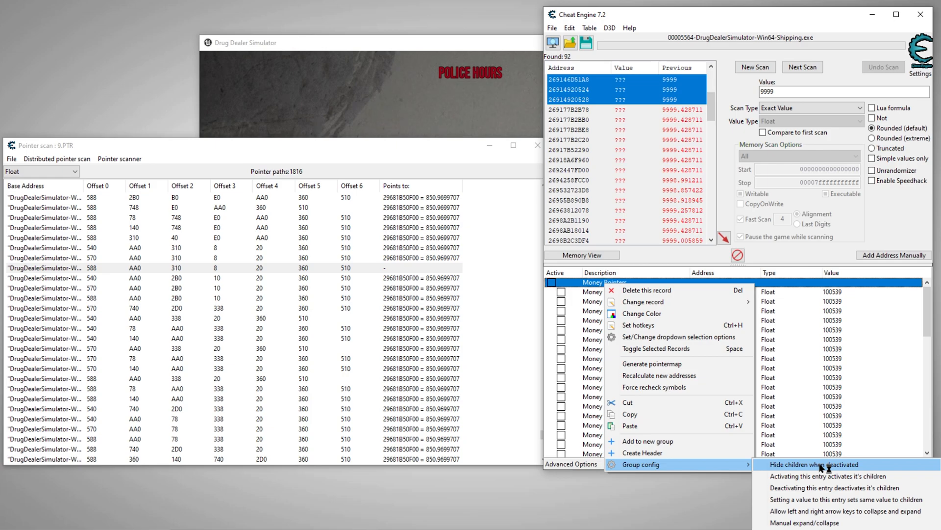
click(813, 464)
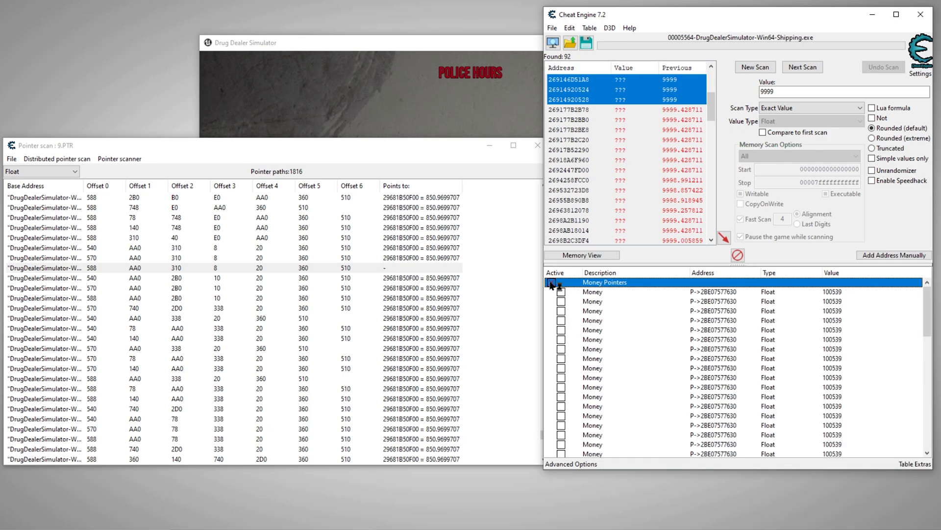
click(551, 283)
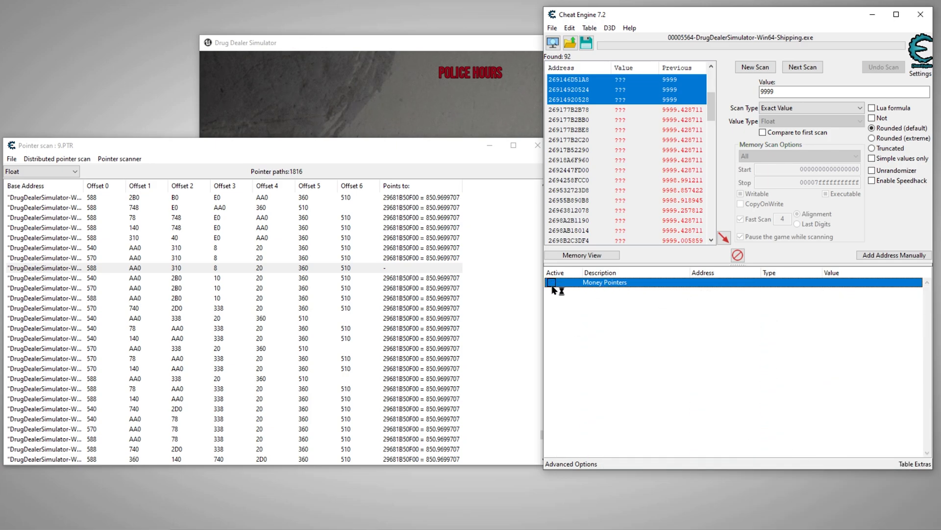
click(550, 283)
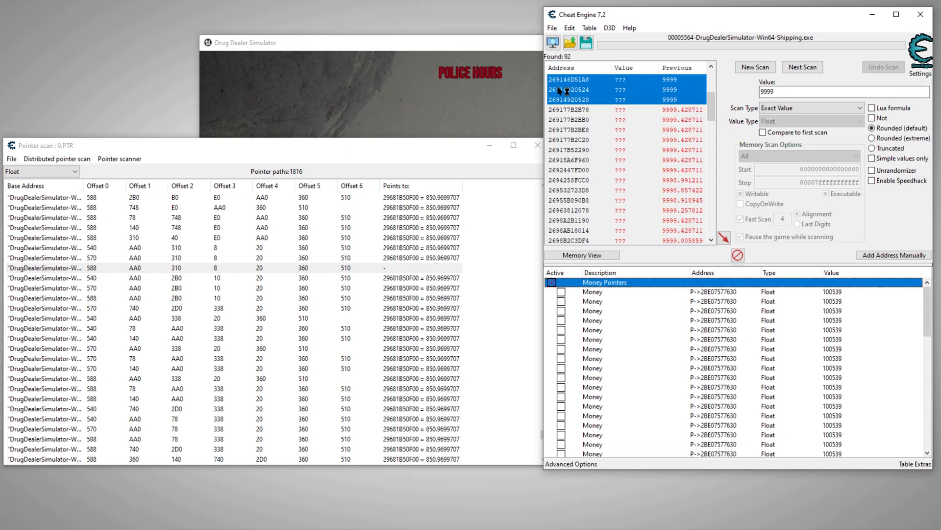
click(586, 42)
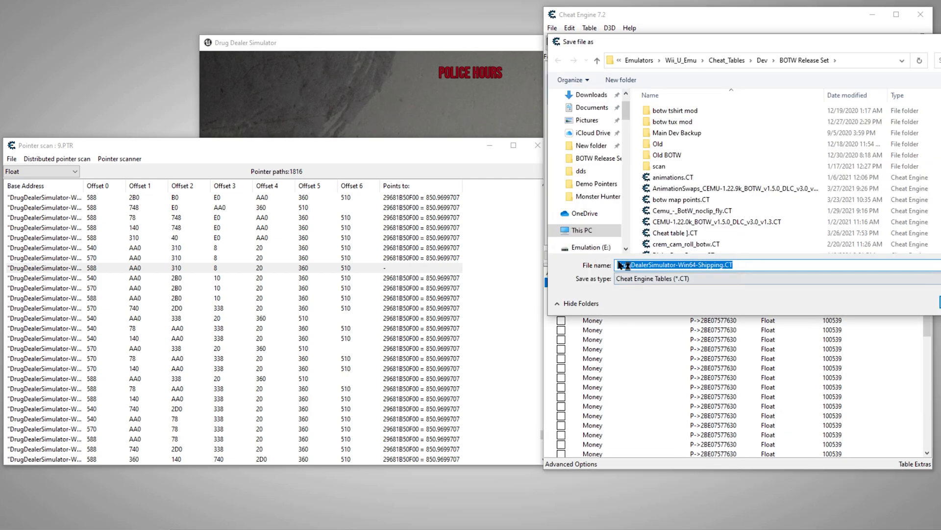